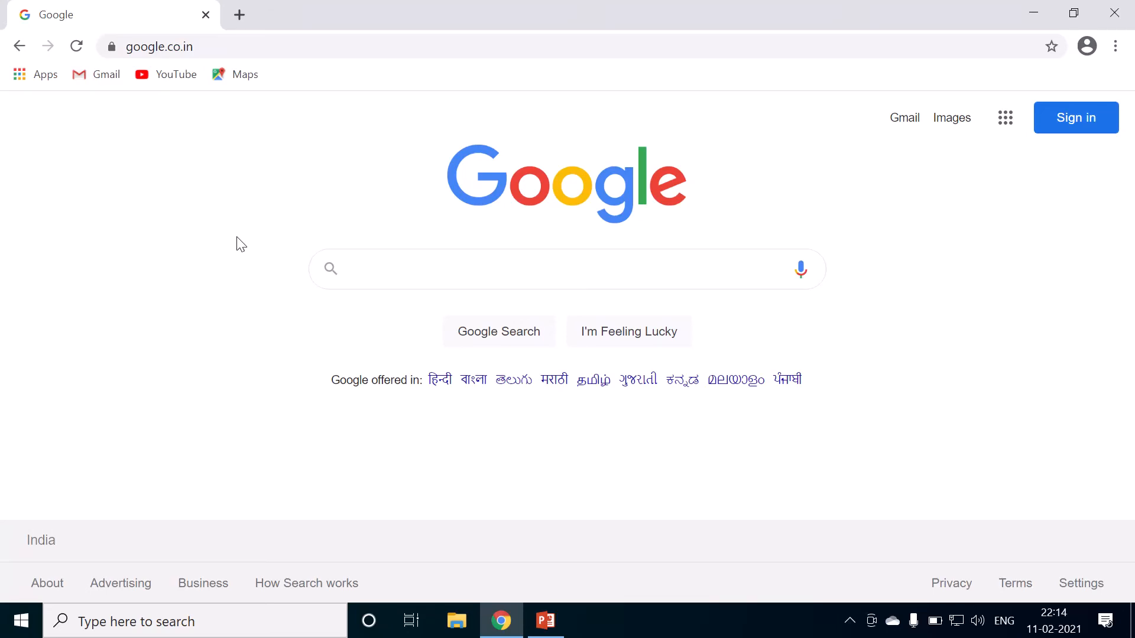
Step: Search for 'flow', open flow.microsoft.com and start signing in to Power Automate
{"action": "type", "text": "flow.microsoft.com/en-us/"}
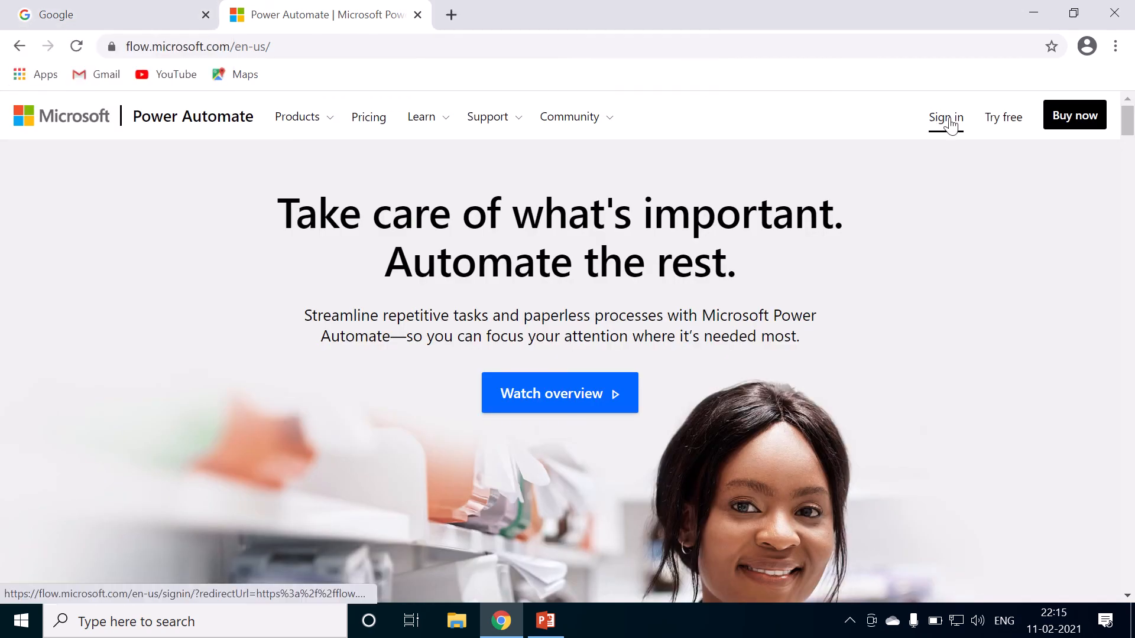
{"action": "left_click", "coordinate": [945, 117]}
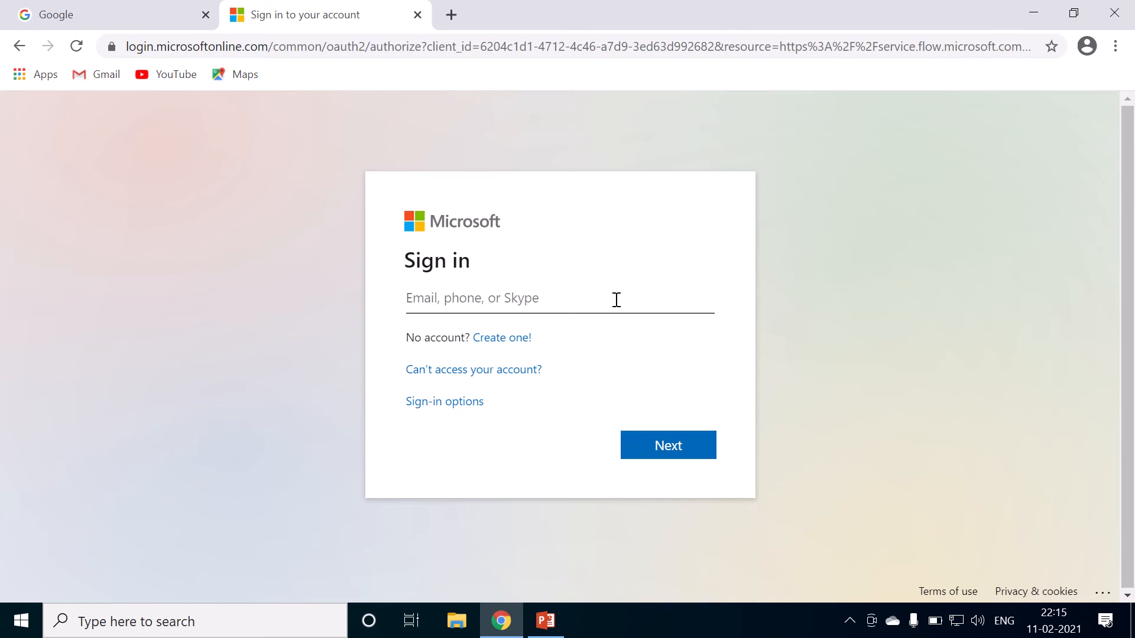
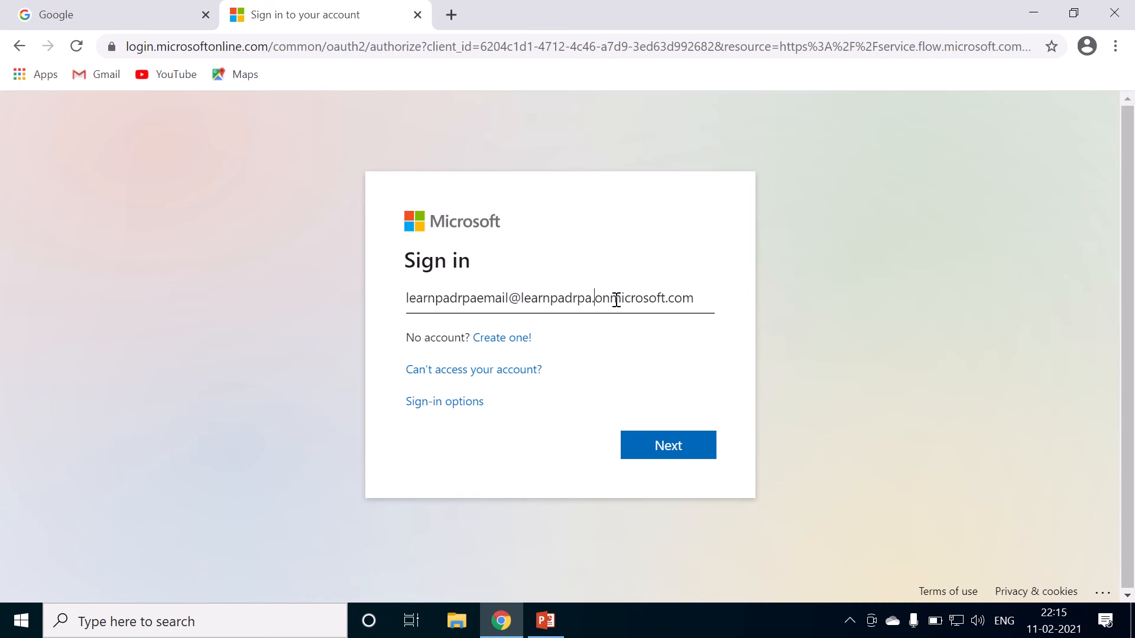
{"action": "mouse_move", "coordinate": [795, 305]}
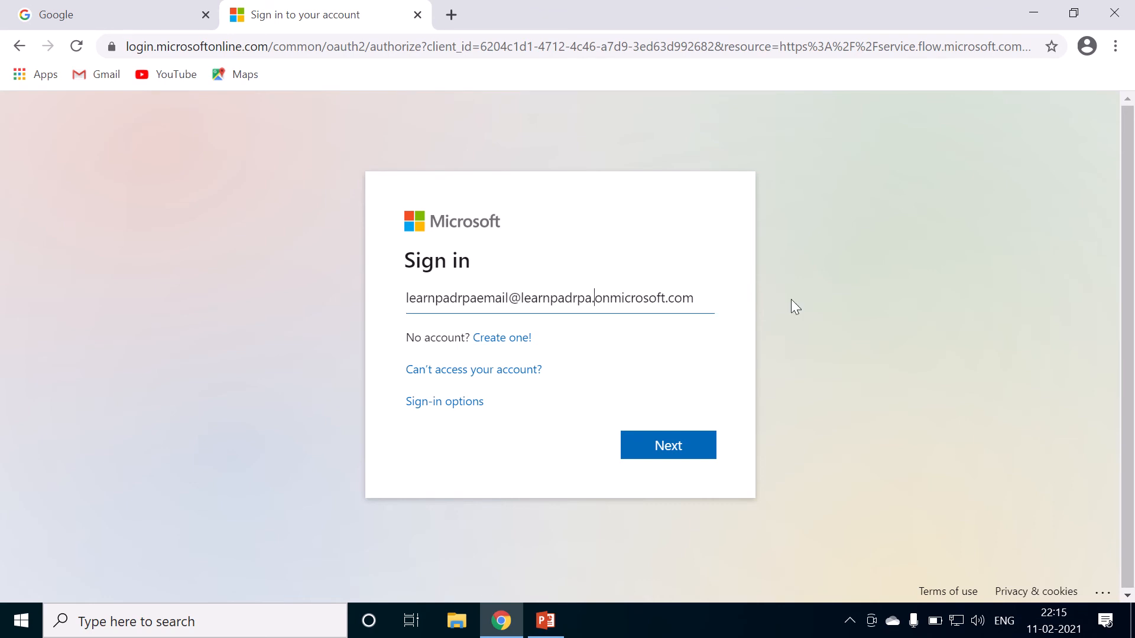
{"action": "mouse_move", "coordinate": [628, 437]}
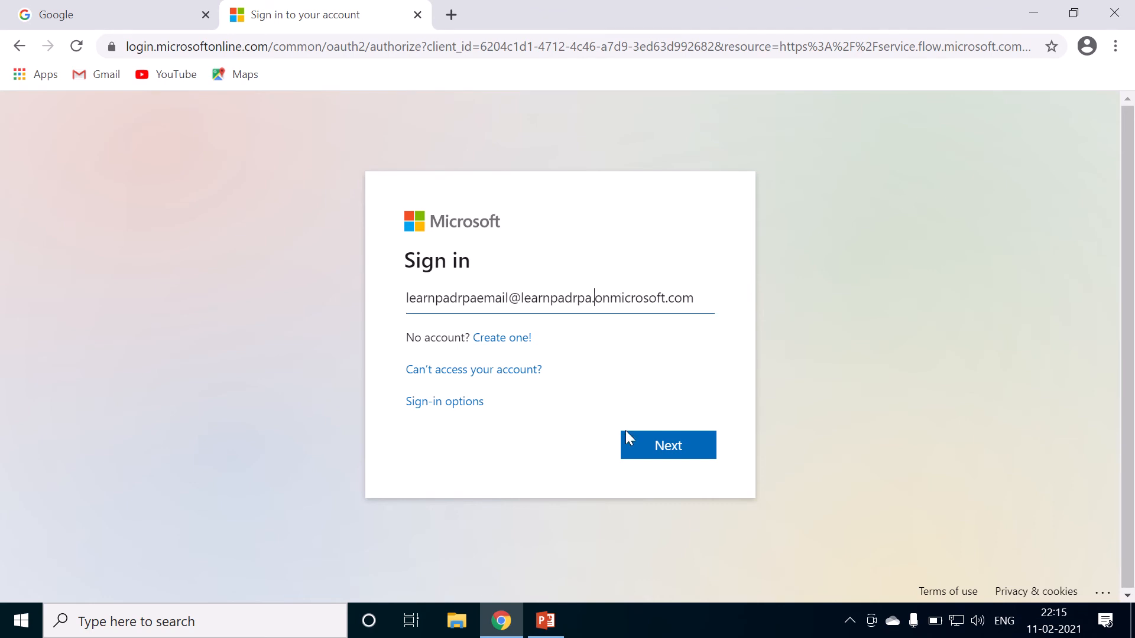
{"action": "left_click", "coordinate": [667, 446]}
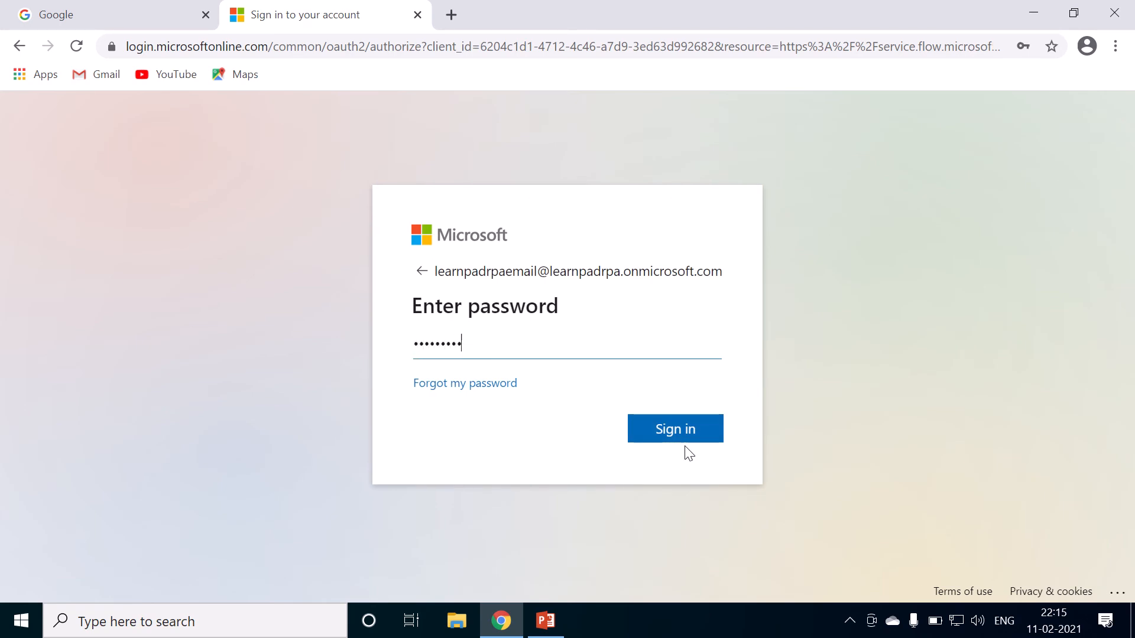
Step: Submit the password, skip the security setup for now, and choose to stay signed in
{"action": "left_click", "coordinate": [674, 428]}
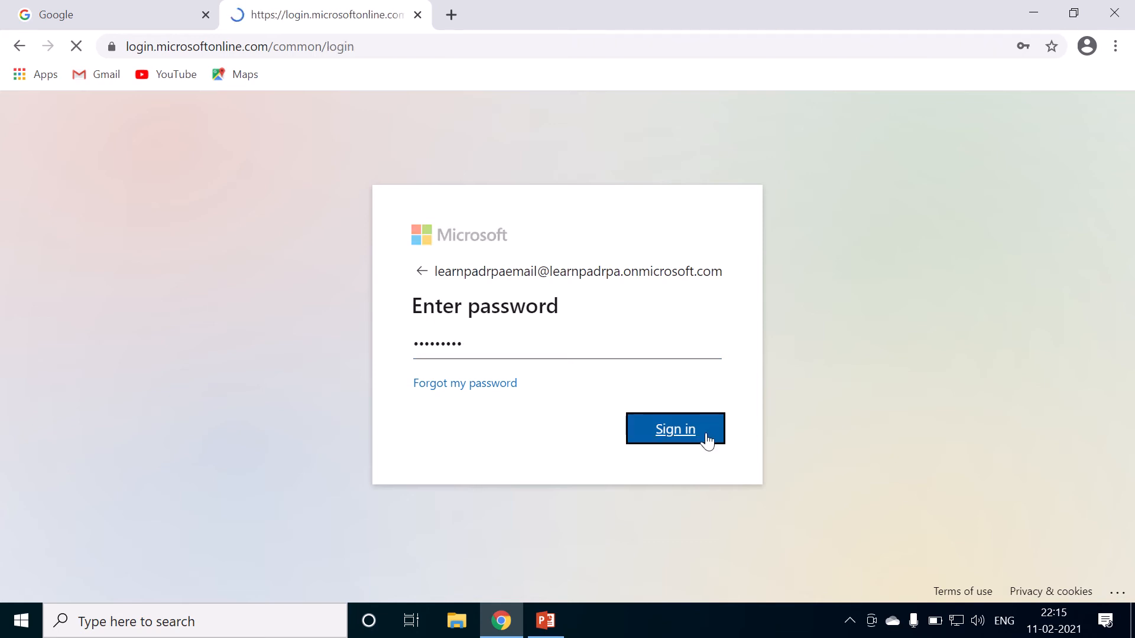
{"action": "left_click", "coordinate": [674, 428]}
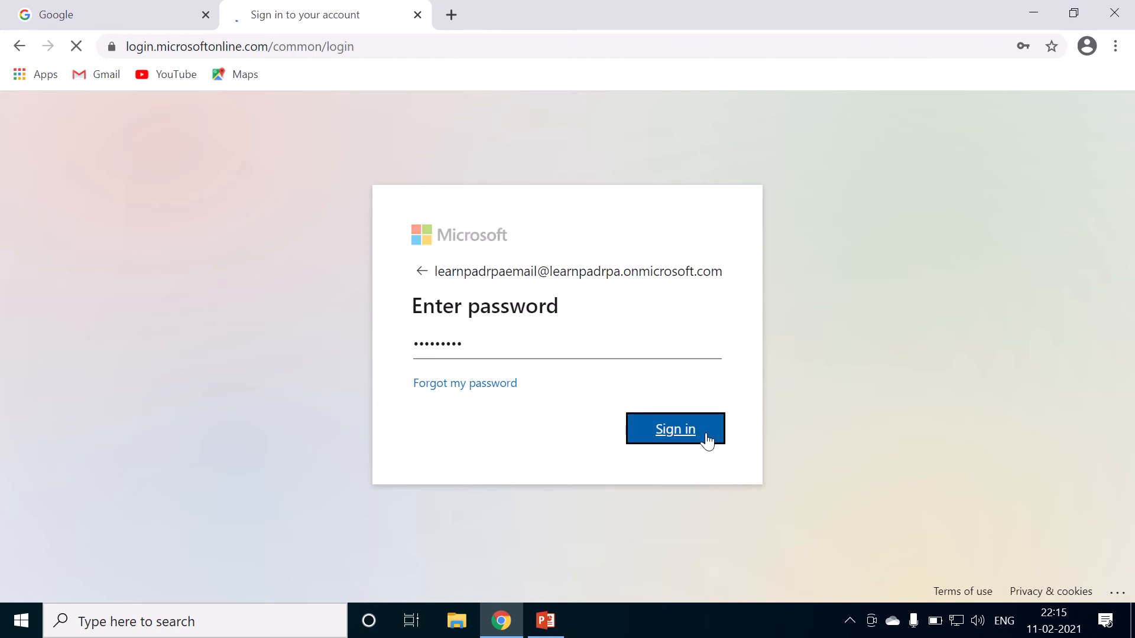
{"action": "left_click", "coordinate": [674, 427]}
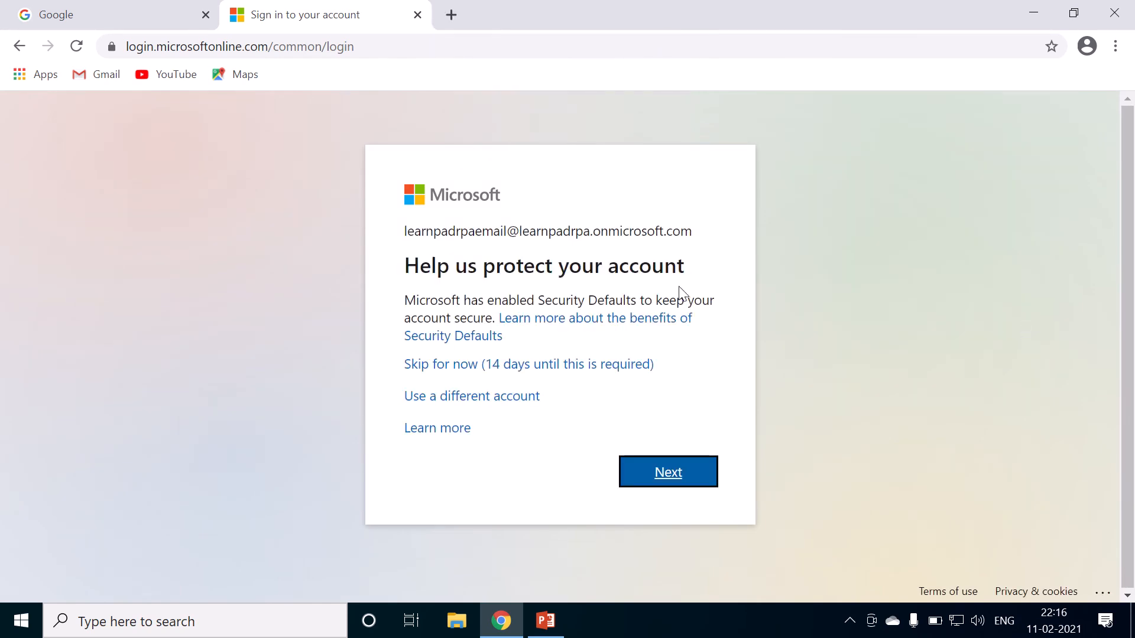
{"action": "mouse_move", "coordinate": [497, 370]}
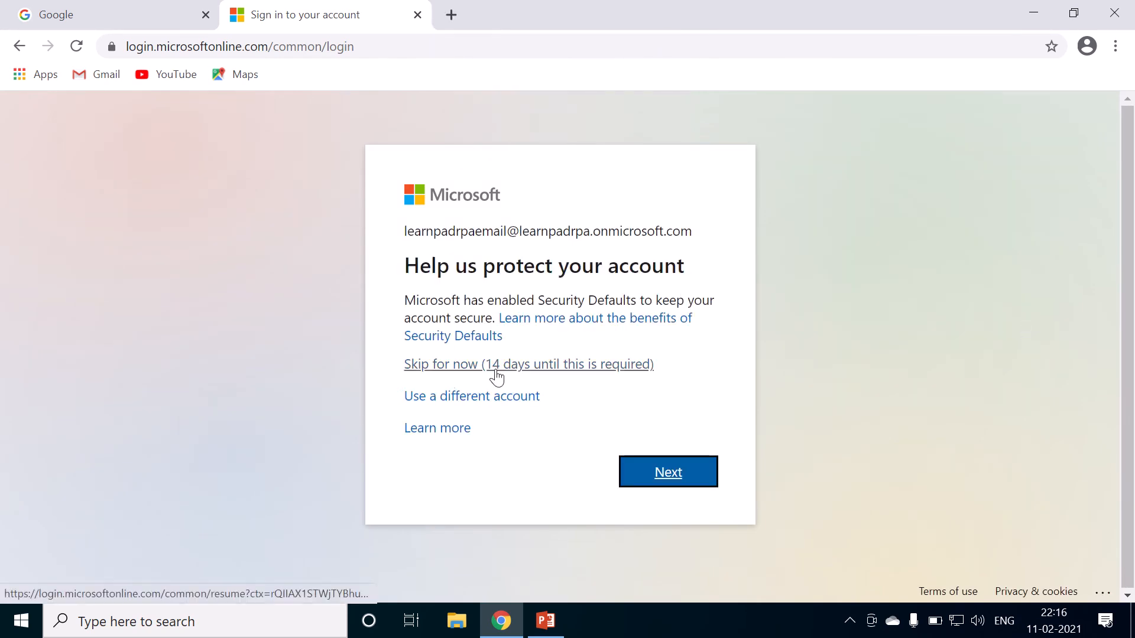
{"action": "left_click", "coordinate": [497, 364]}
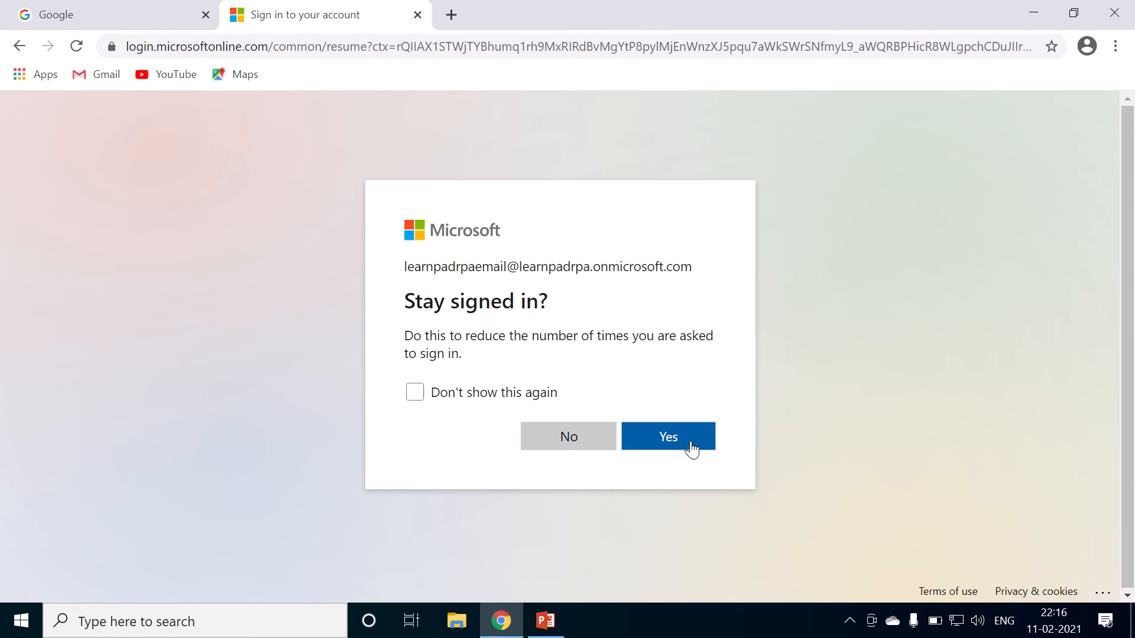
{"action": "left_click", "coordinate": [666, 436]}
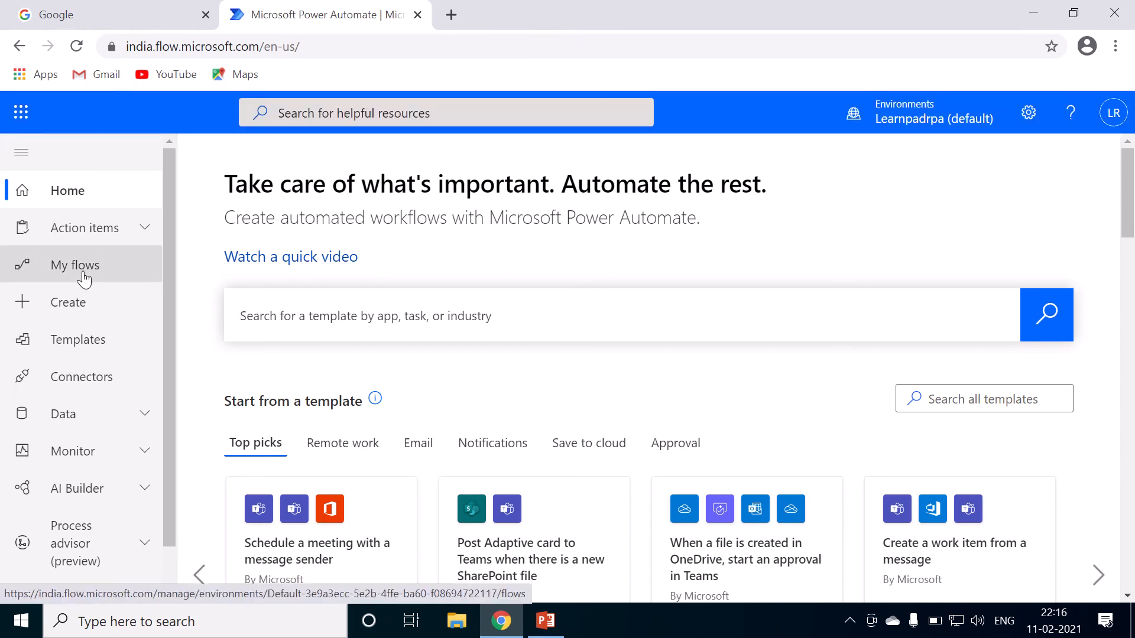
Step: Go to My flows and show the empty Desktop flows list
{"action": "left_click", "coordinate": [74, 265]}
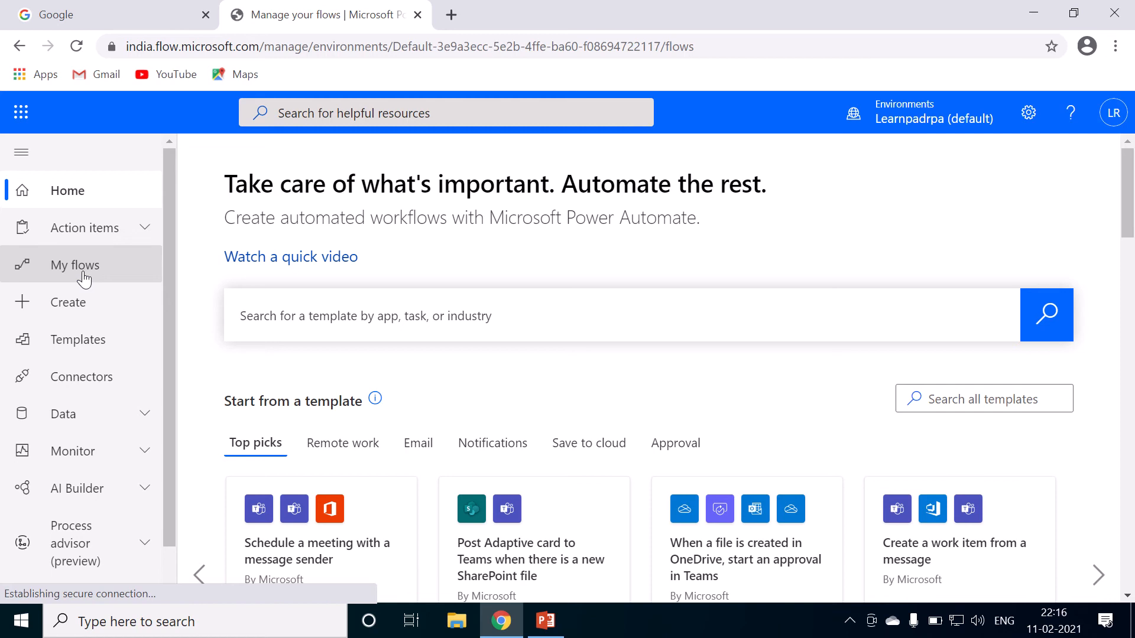
{"action": "left_click", "coordinate": [76, 265]}
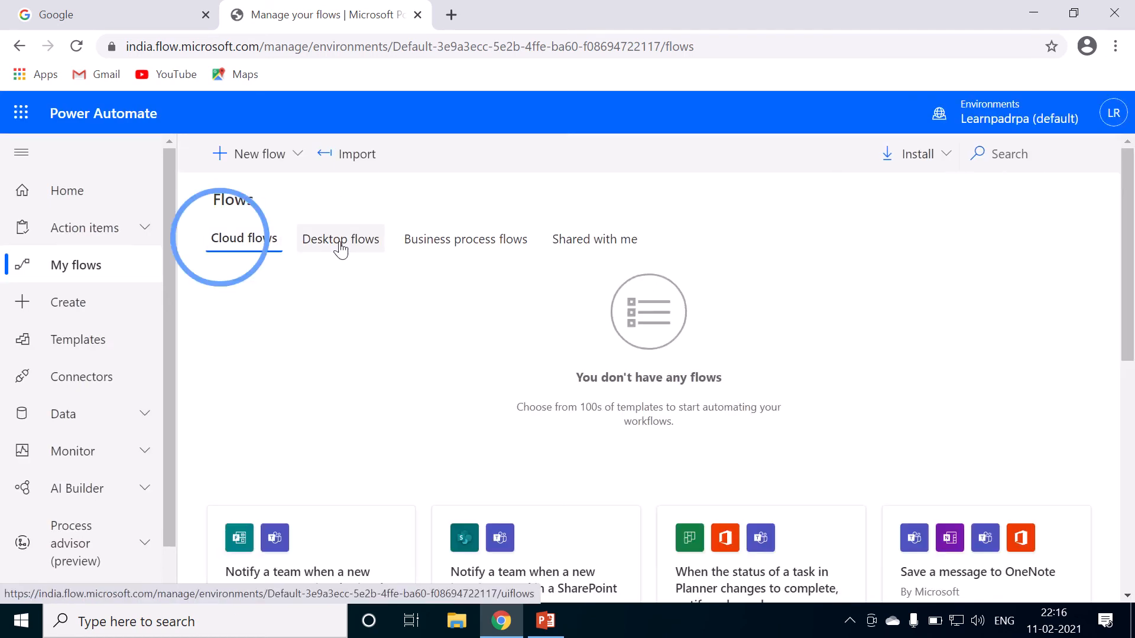
{"action": "left_click", "coordinate": [339, 239]}
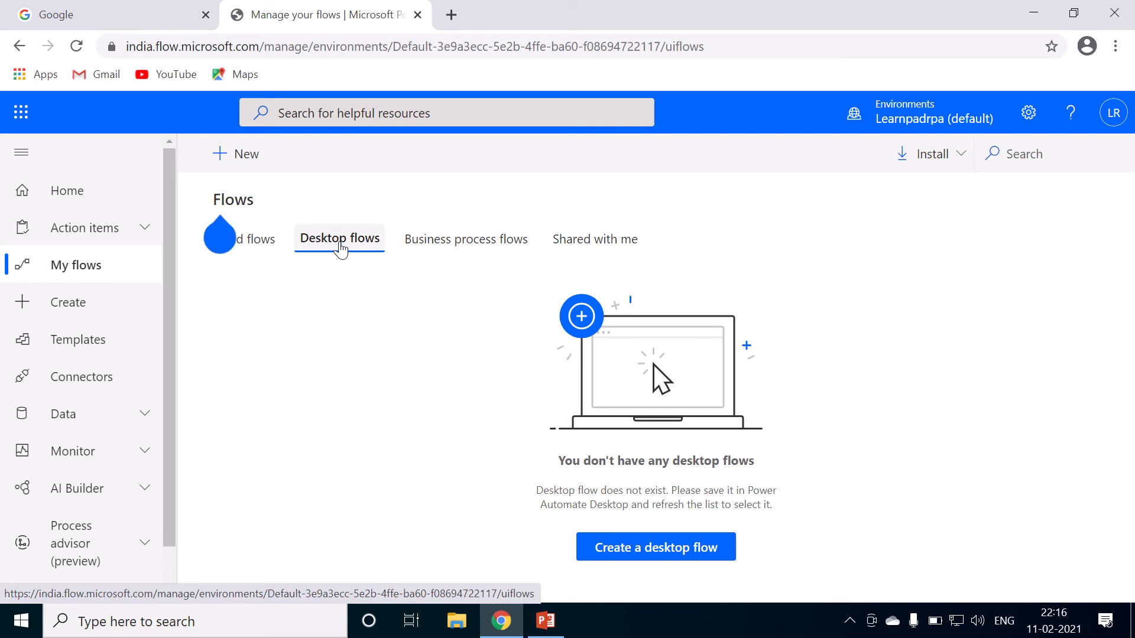
{"action": "left_click", "coordinate": [339, 238]}
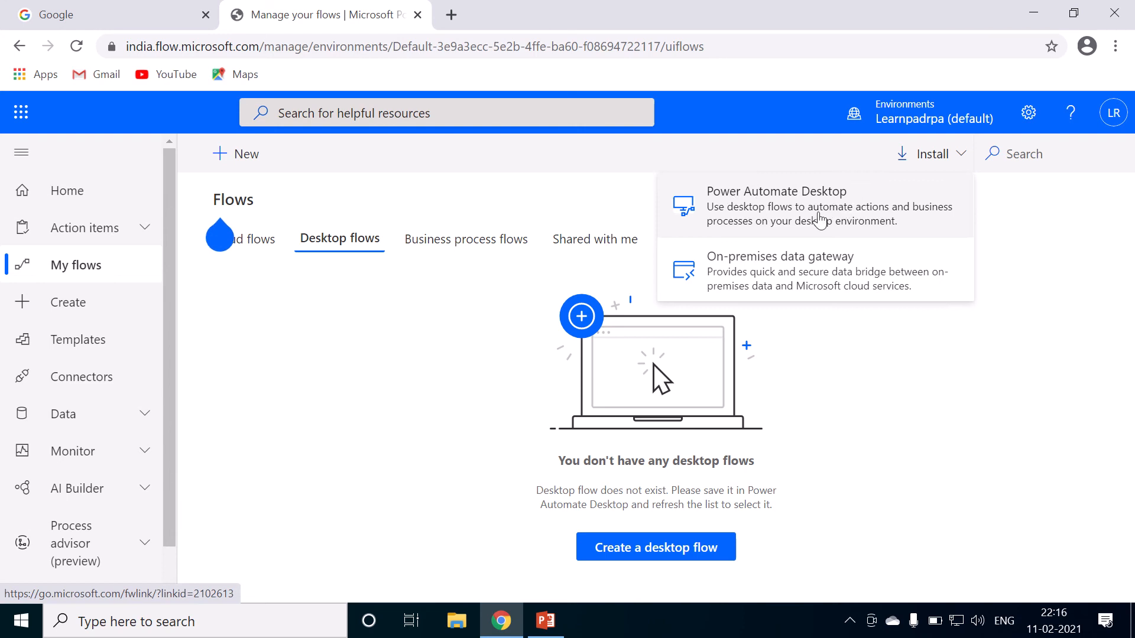
Step: Download the Power Automate Desktop installer from the Install menu and launch the setup file
{"action": "left_click", "coordinate": [775, 206]}
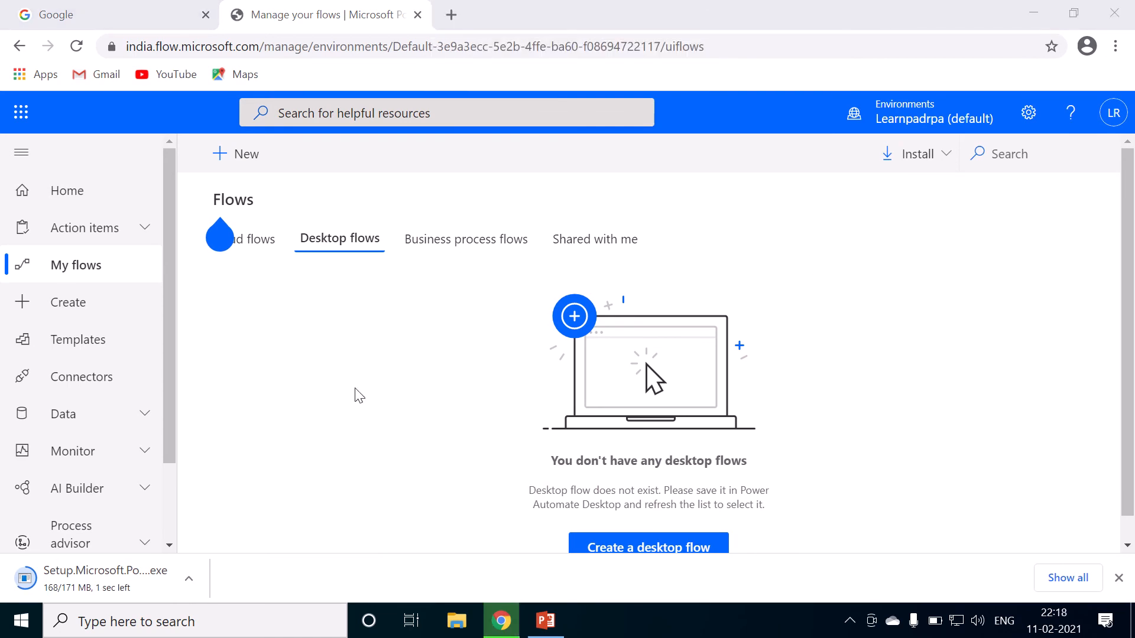
{"action": "mouse_move", "coordinate": [288, 528]}
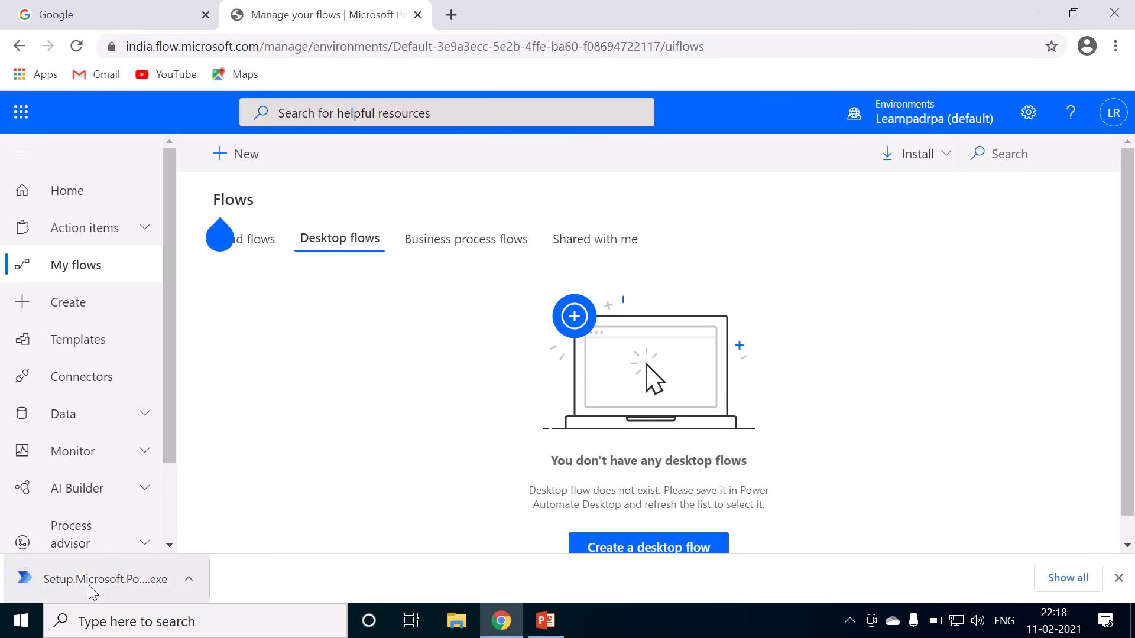
{"action": "left_click", "coordinate": [109, 578]}
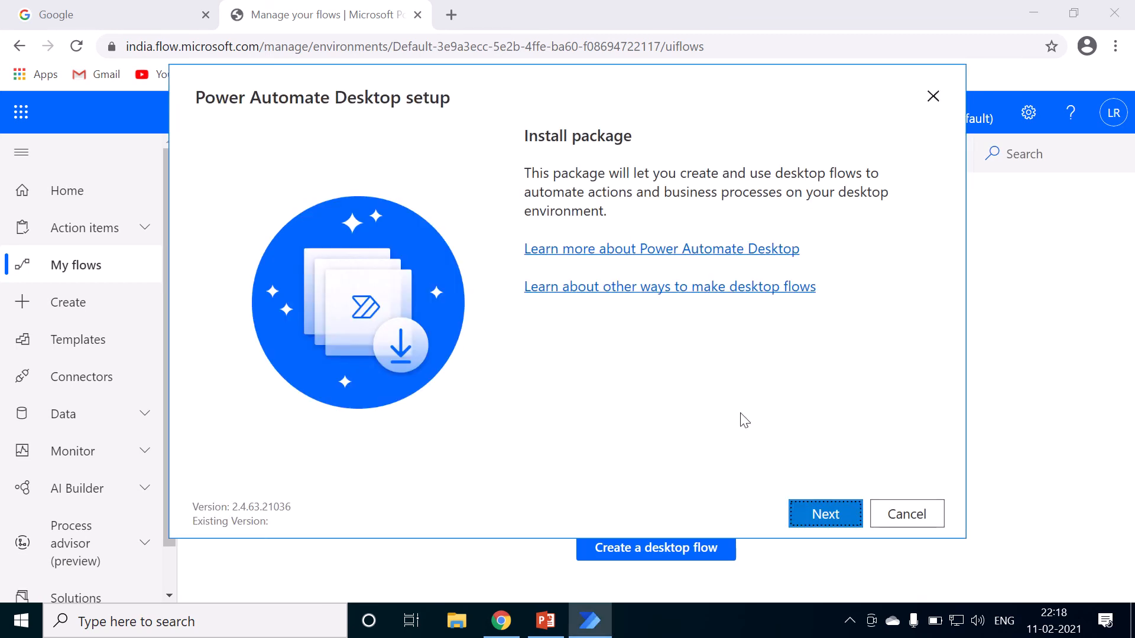
Step: Accept the terms of use with the default install location and start the installation
{"action": "left_click", "coordinate": [824, 514]}
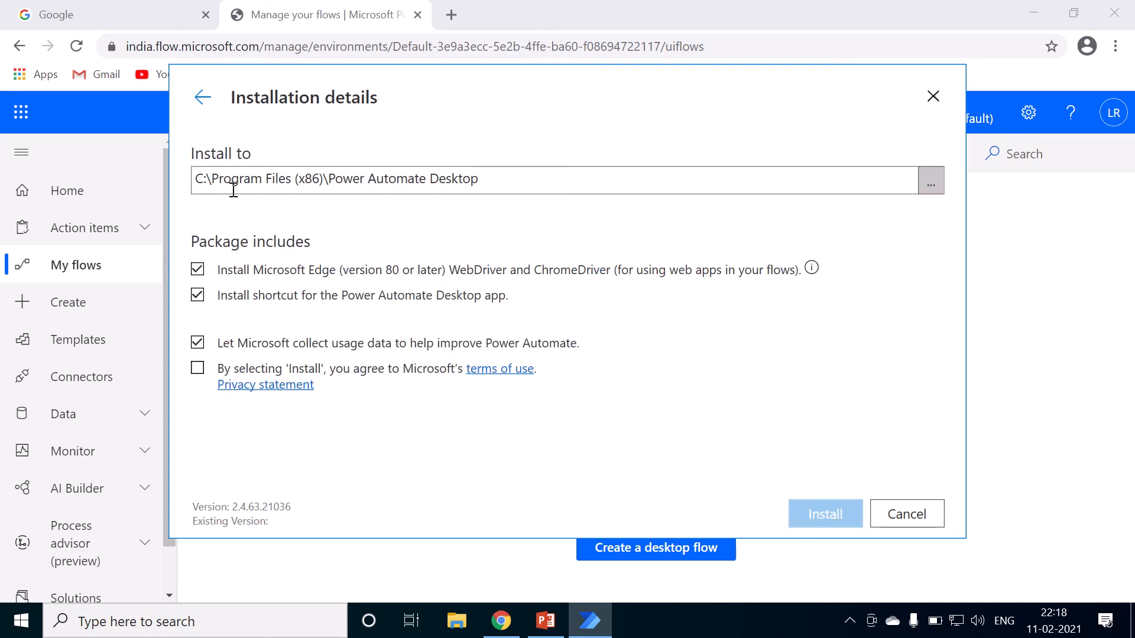
{"action": "mouse_move", "coordinate": [537, 185]}
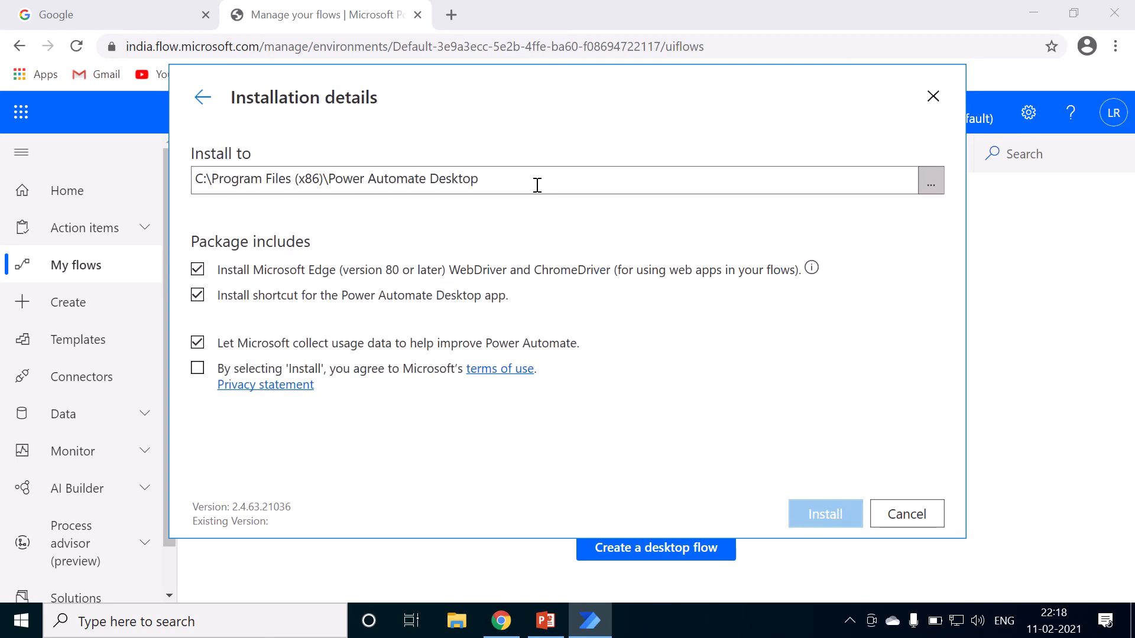
{"action": "mouse_move", "coordinate": [388, 220]}
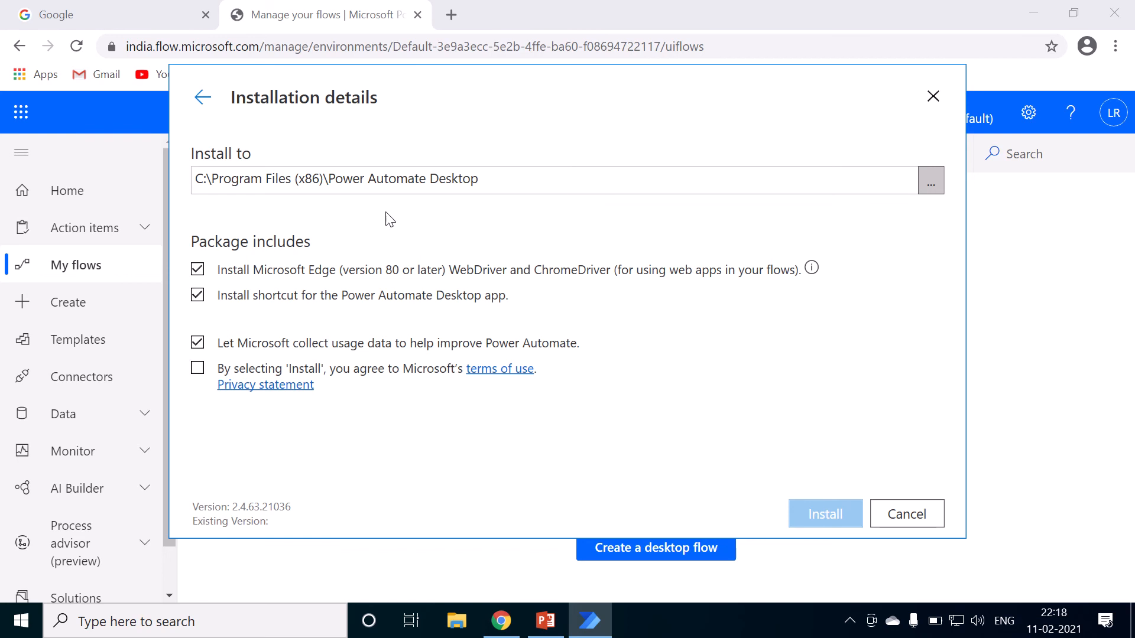
{"action": "mouse_move", "coordinate": [250, 375]}
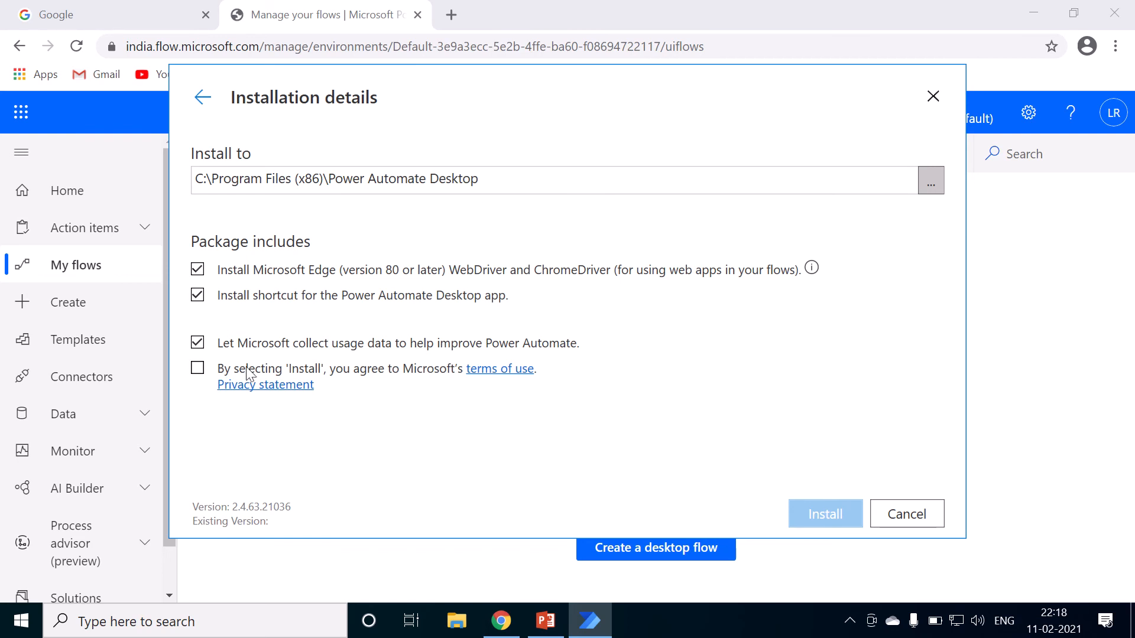
{"action": "left_click", "coordinate": [197, 368]}
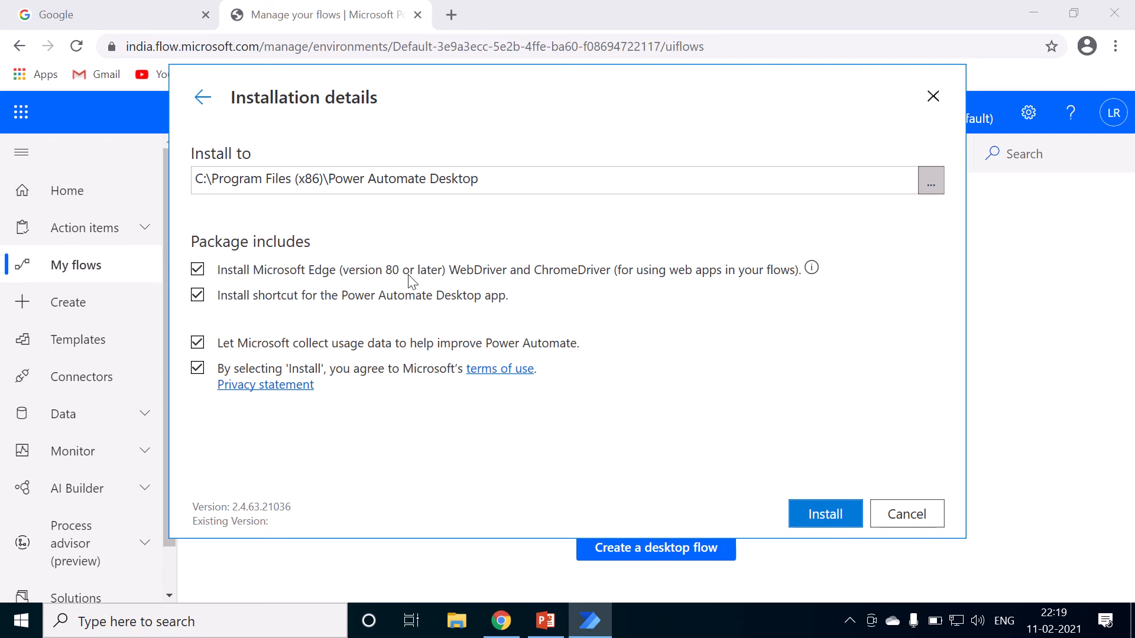
{"action": "mouse_move", "coordinate": [464, 299]}
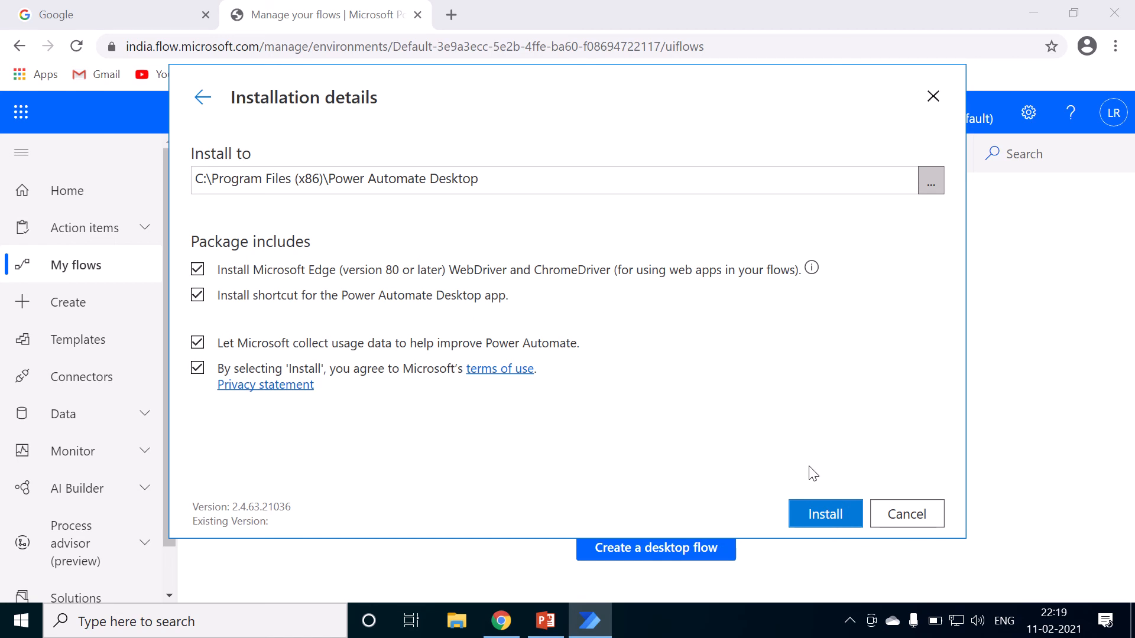
{"action": "left_click", "coordinate": [824, 514]}
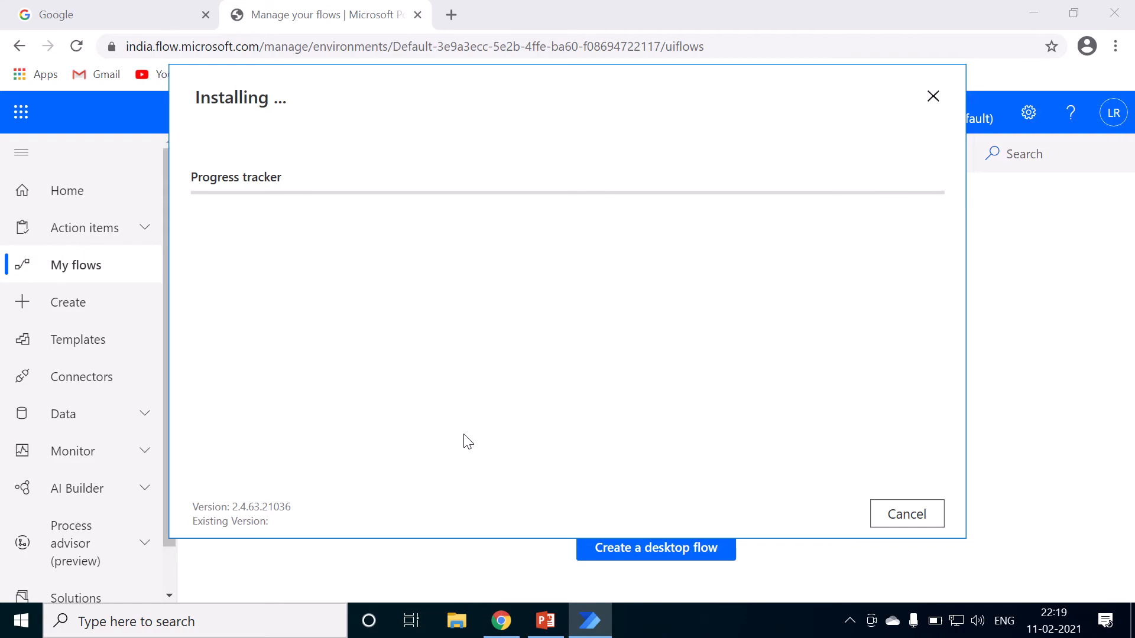
{"action": "mouse_move", "coordinate": [605, 401]}
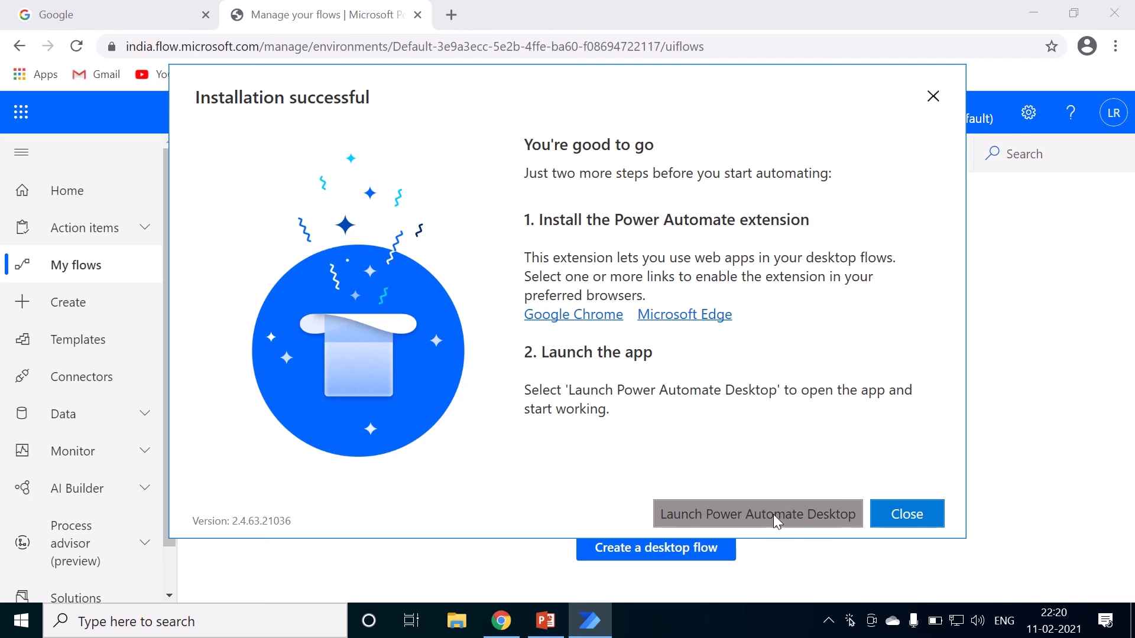
Step: Launch Power Automate Desktop from the Installation successful dialog
{"action": "left_click", "coordinate": [905, 514]}
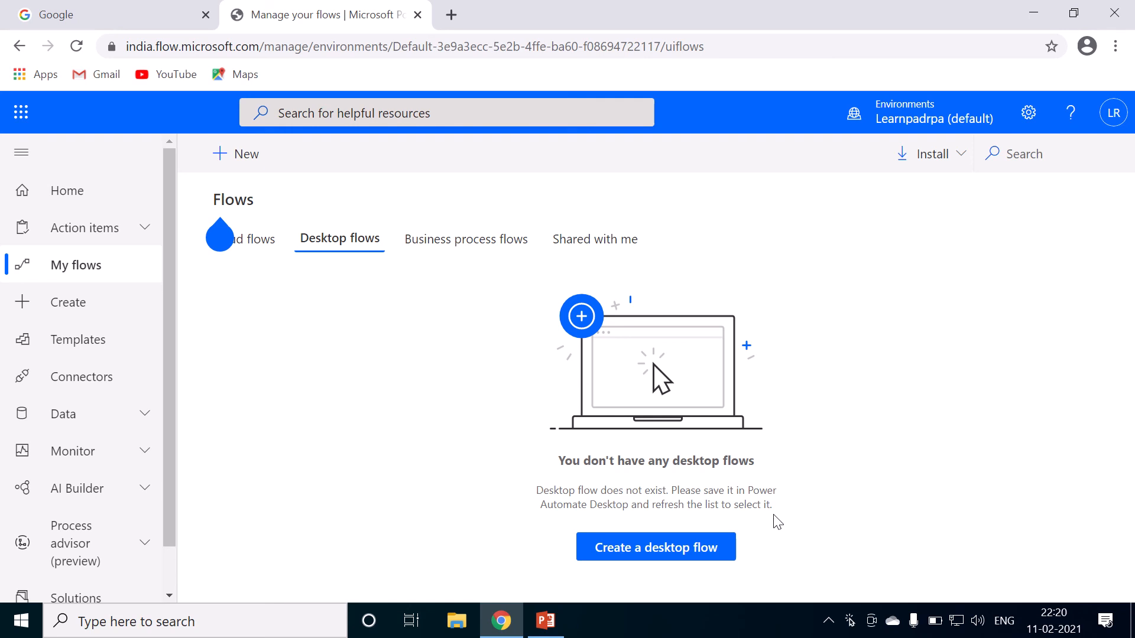
{"action": "mouse_move", "coordinate": [374, 482]}
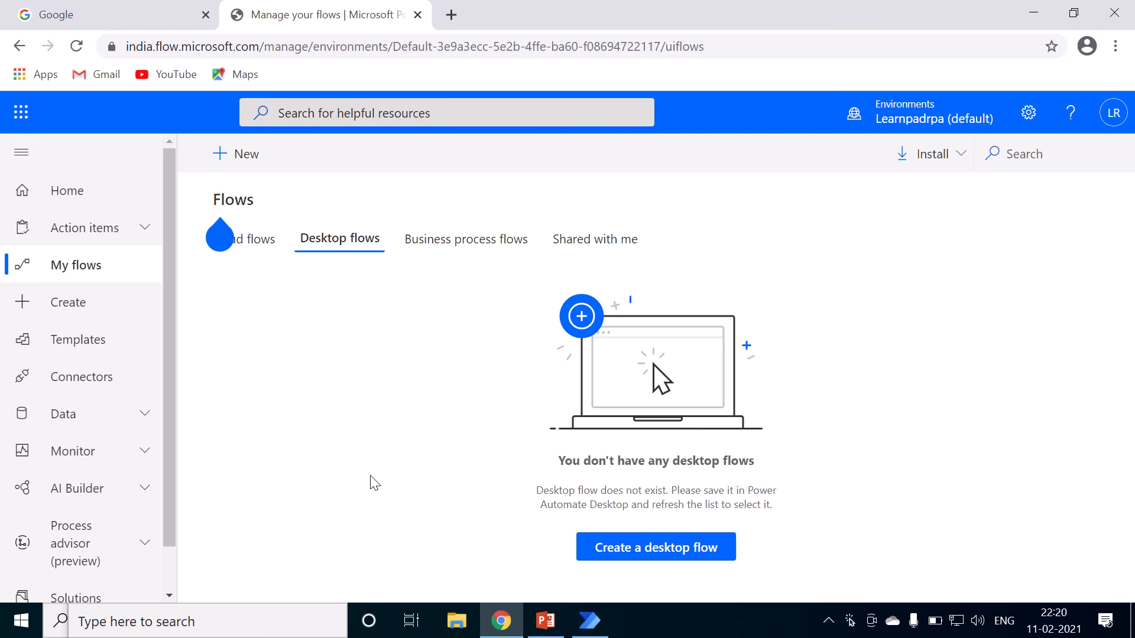
Step: Search 'pre requisite of microsoft power automate desktop' and open the Microsoft Docs setup article
{"action": "type", "text": "pre requi"}
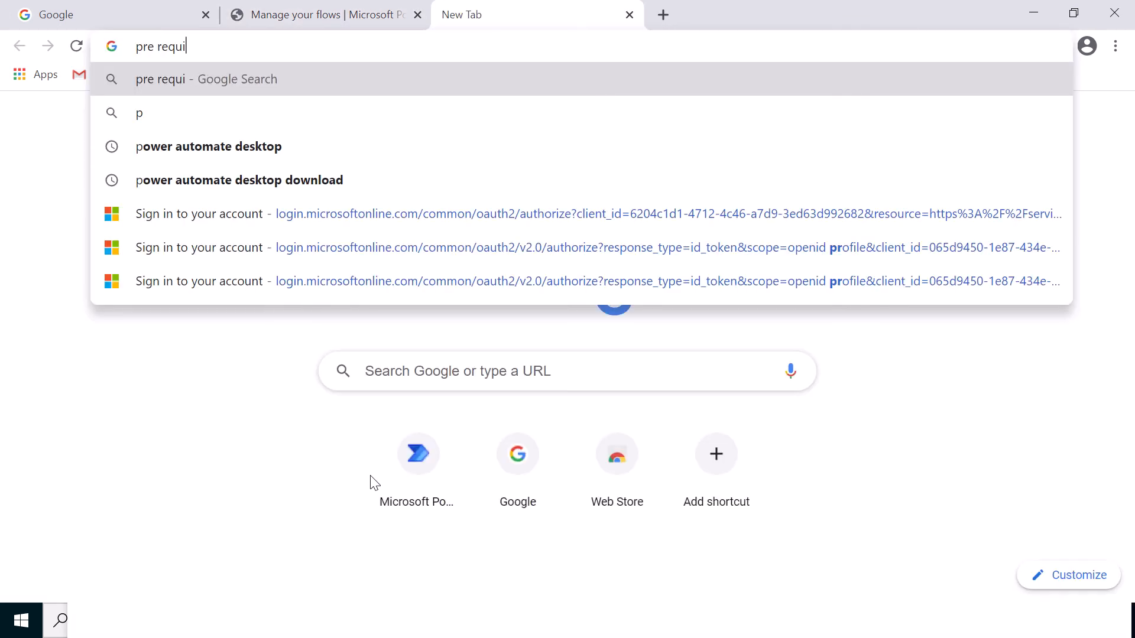
{"action": "type", "text": "site"}
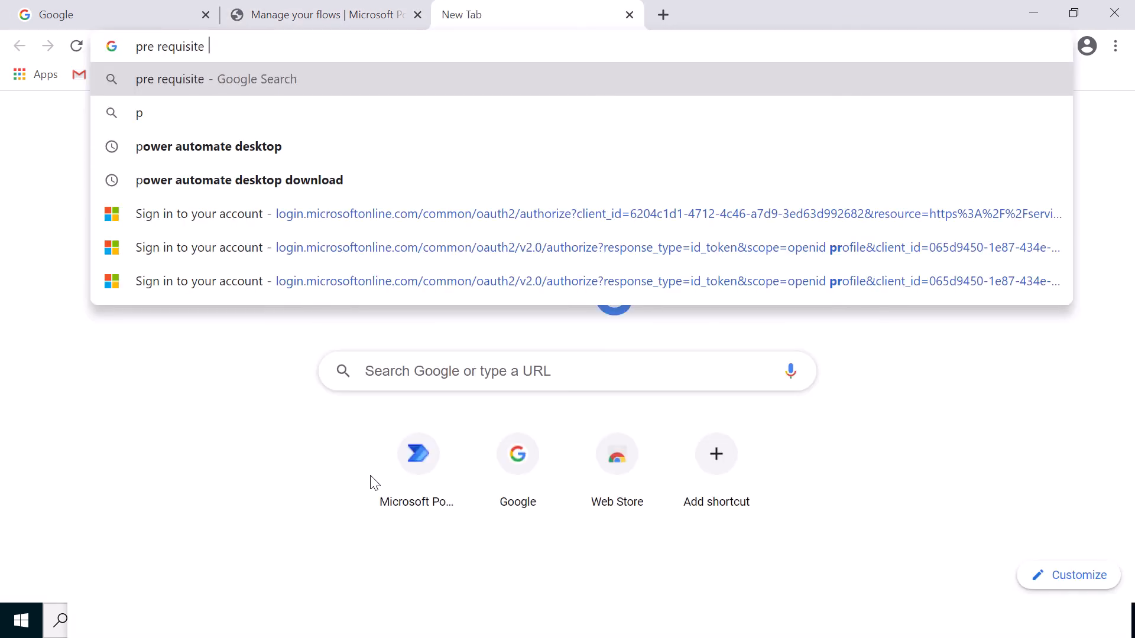
{"action": "type", "text": "of"}
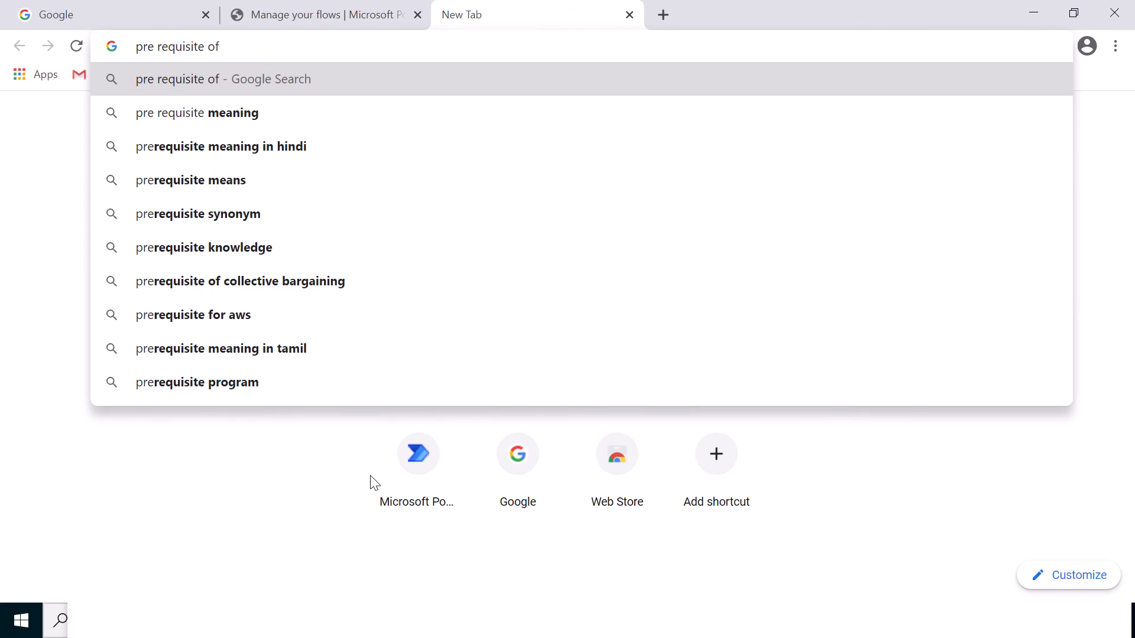
{"action": "type", "text": "microsoft power"}
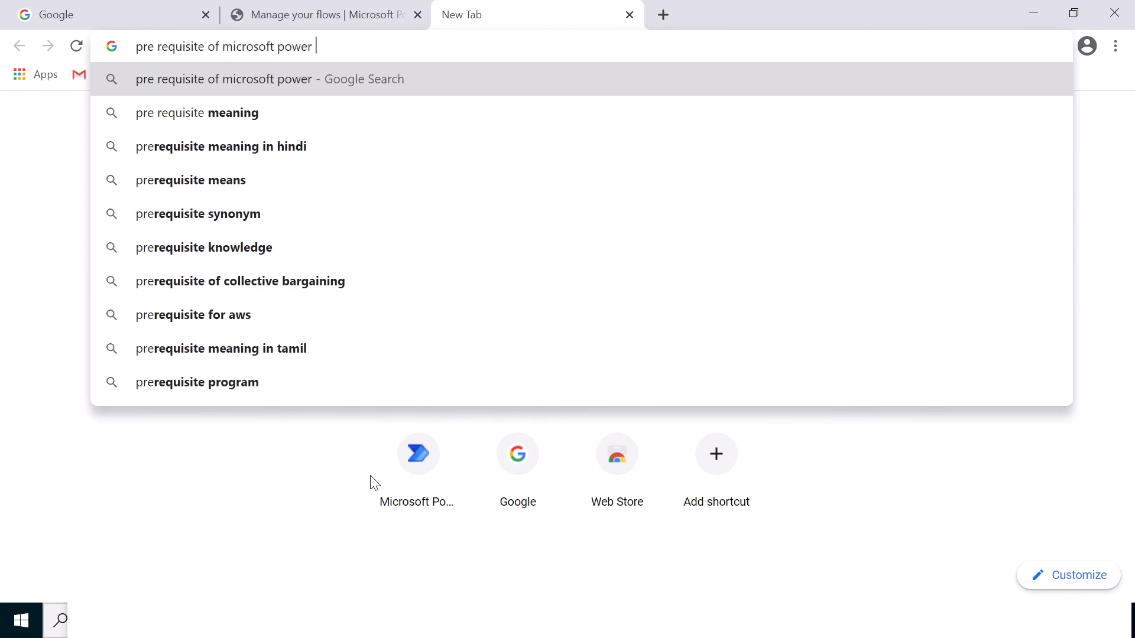
{"action": "type", "text": "automate desk"}
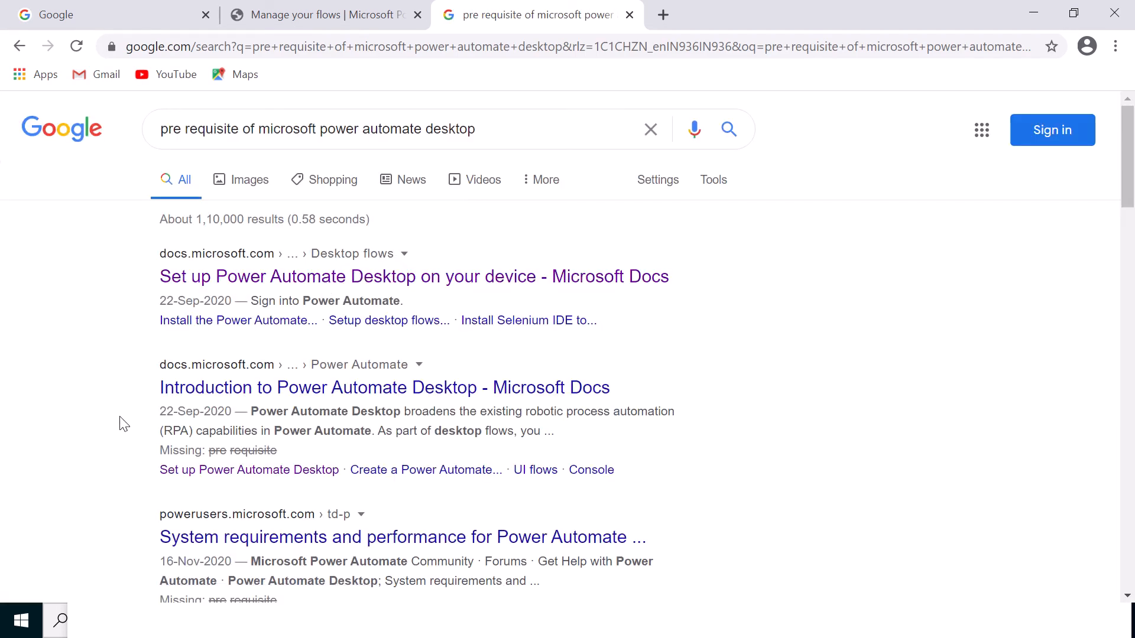
{"action": "left_click", "coordinate": [413, 277]}
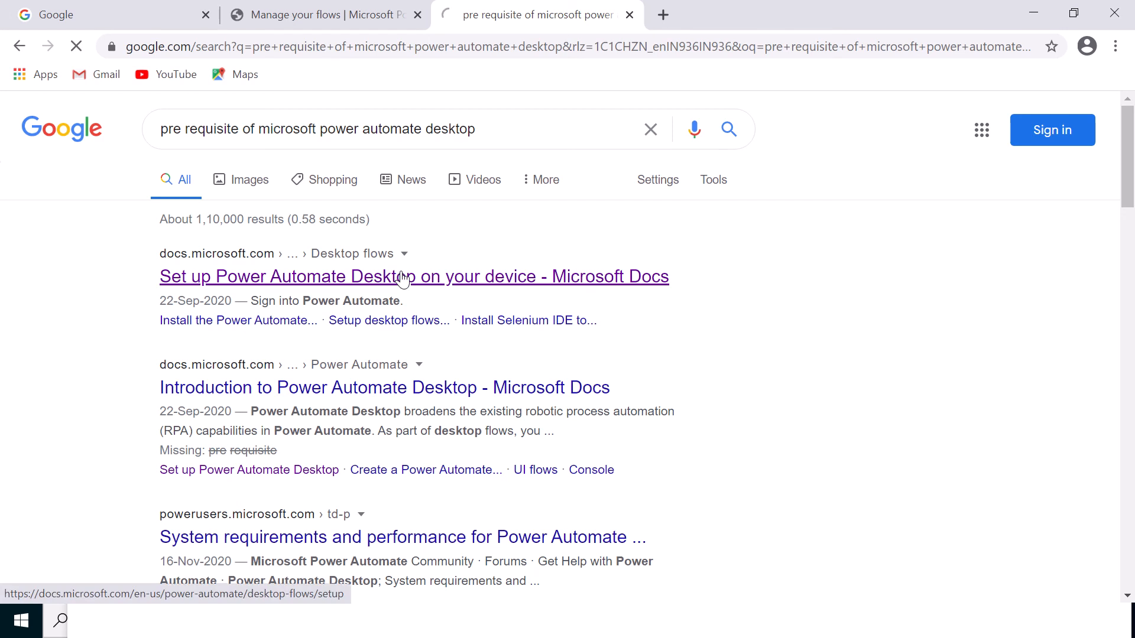
Step: Scroll the Set up Power Automate Desktop article down to its Prerequisites and system requirements
{"action": "left_click", "coordinate": [414, 276]}
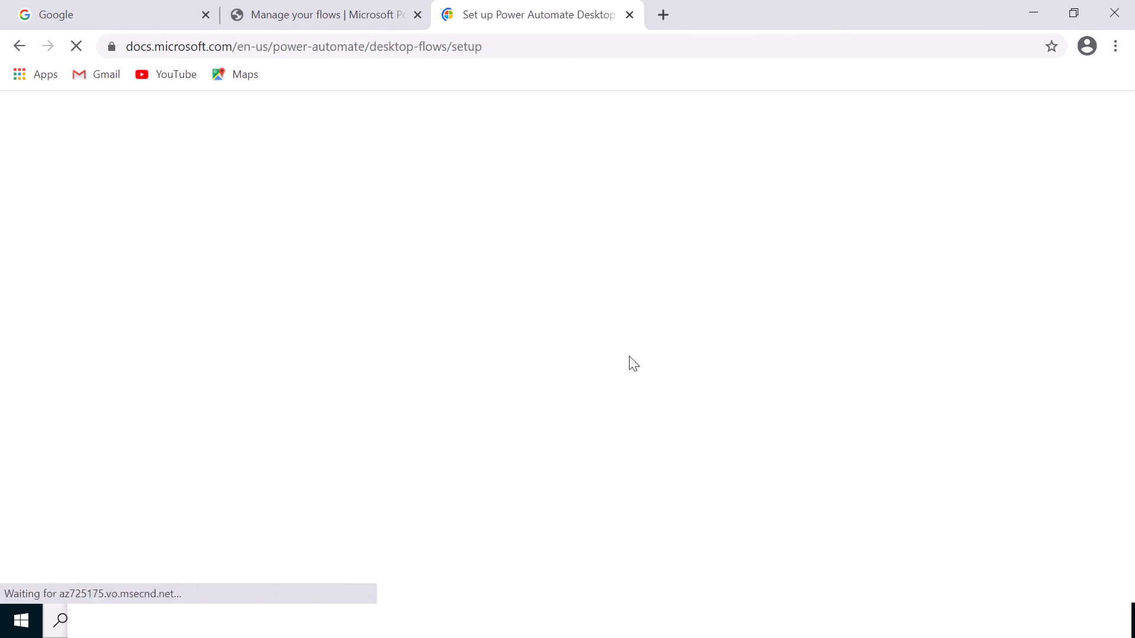
{"action": "left_click", "coordinate": [321, 14]}
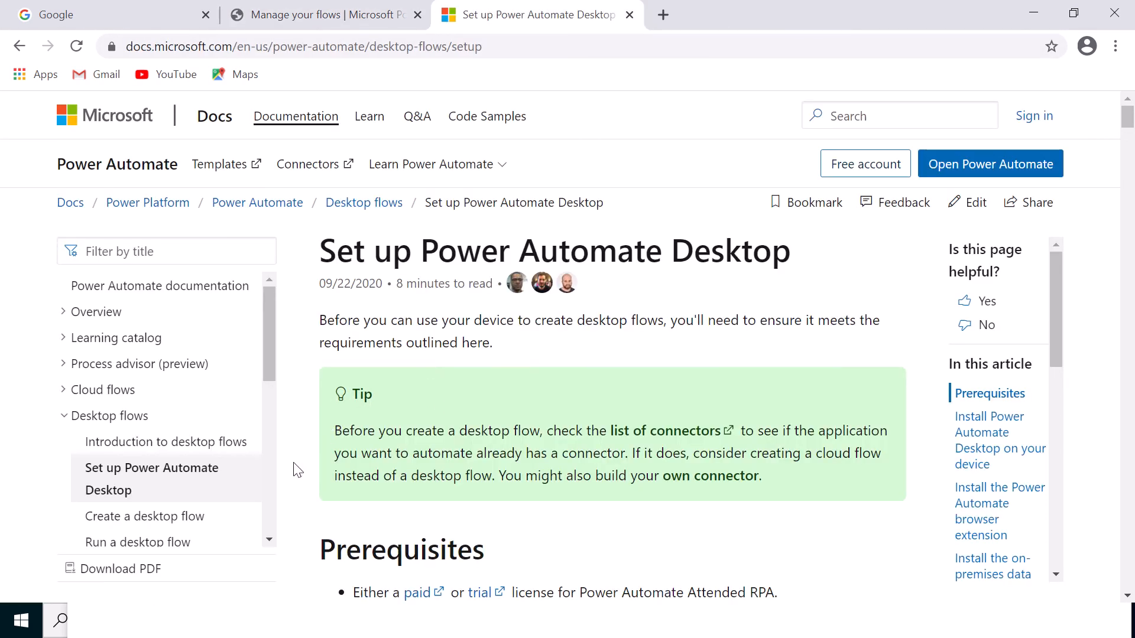
{"action": "scroll", "scroll_direction": "down", "scroll_amount": 3}
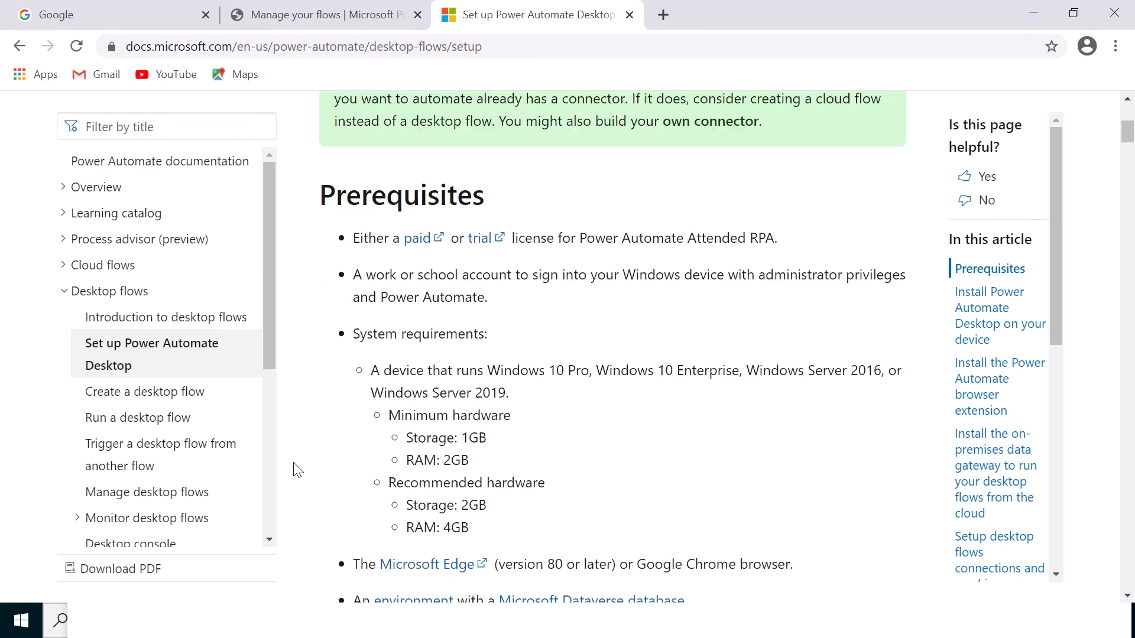
{"action": "mouse_move", "coordinate": [571, 310]}
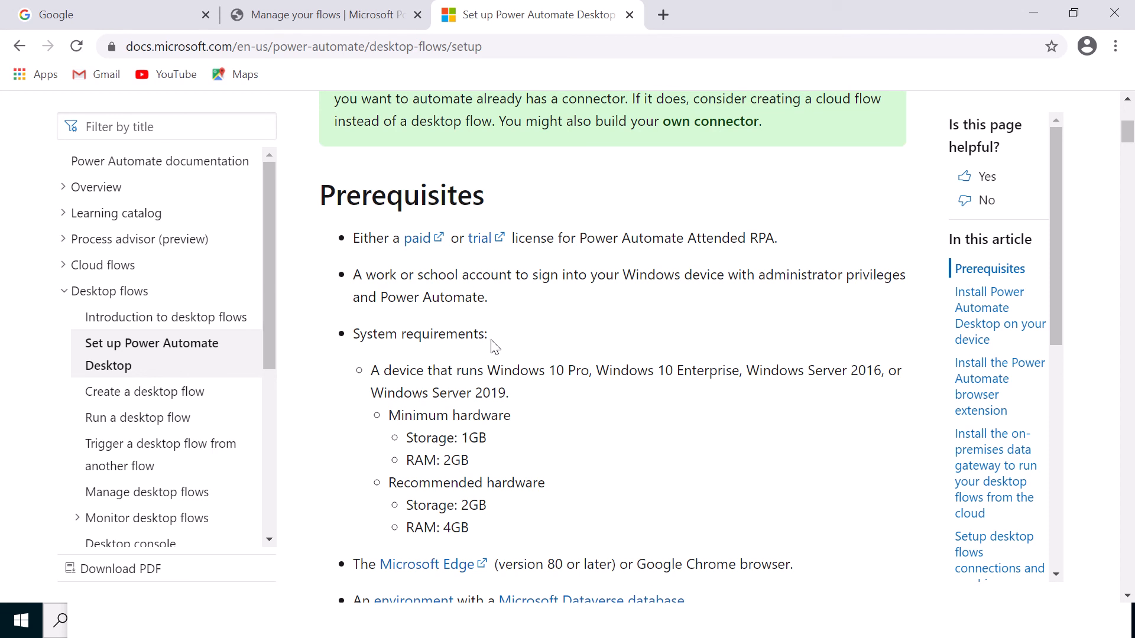
{"action": "mouse_move", "coordinate": [717, 367]}
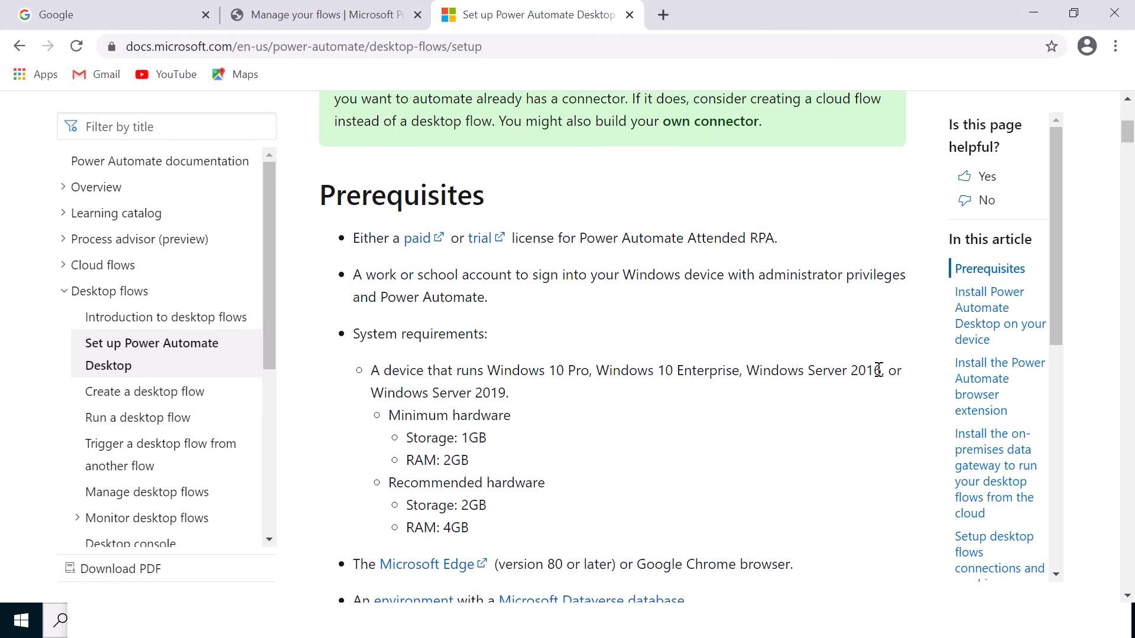
{"action": "mouse_move", "coordinate": [553, 400]}
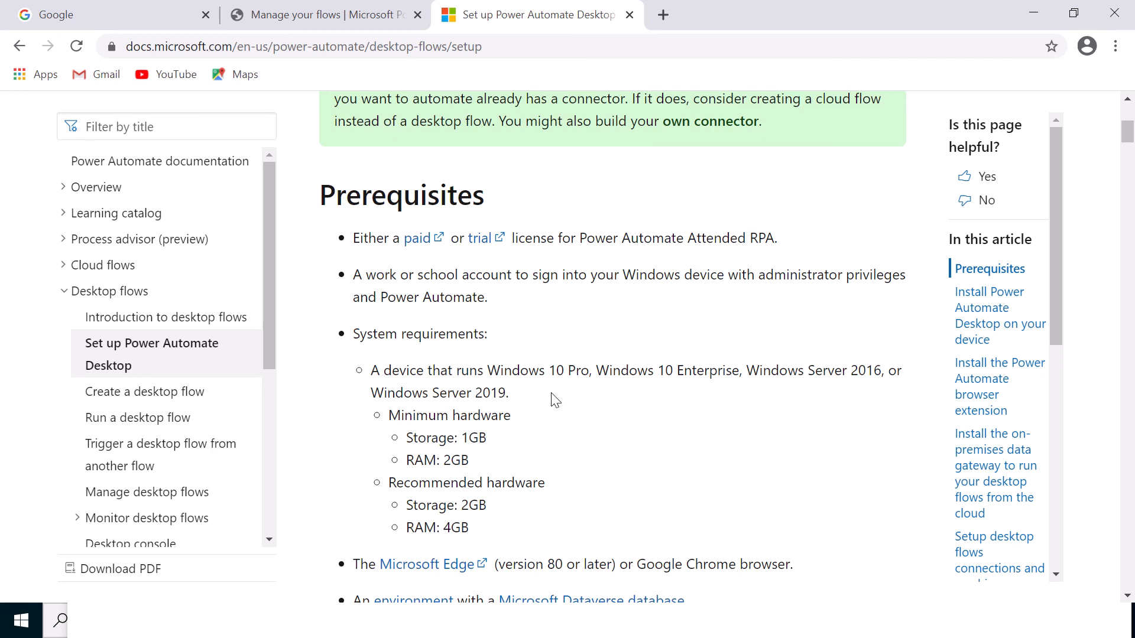
{"action": "mouse_move", "coordinate": [511, 503]}
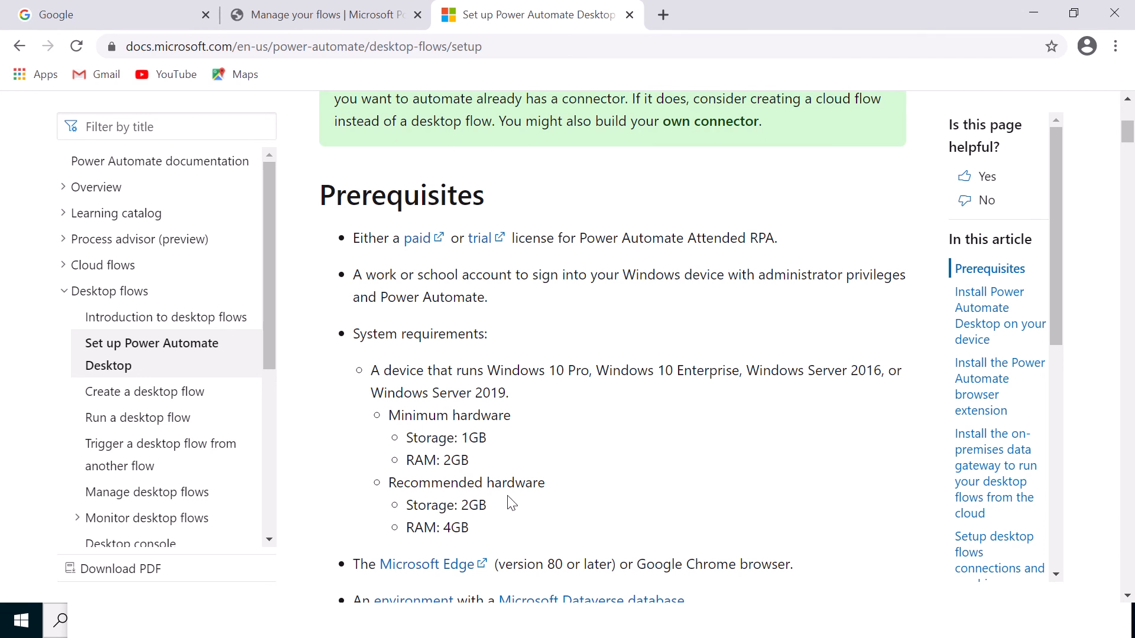
{"action": "mouse_move", "coordinate": [643, 460]}
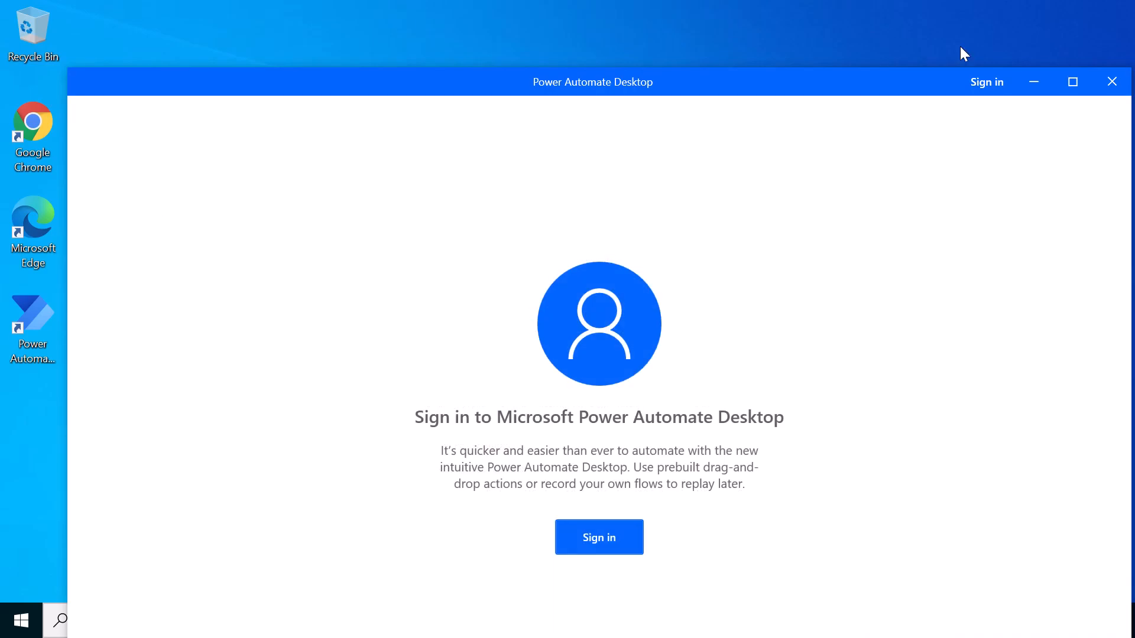
Step: Maximize Power Automate Desktop and open its sign-in form asking for an email address
{"action": "left_click", "coordinate": [1072, 81]}
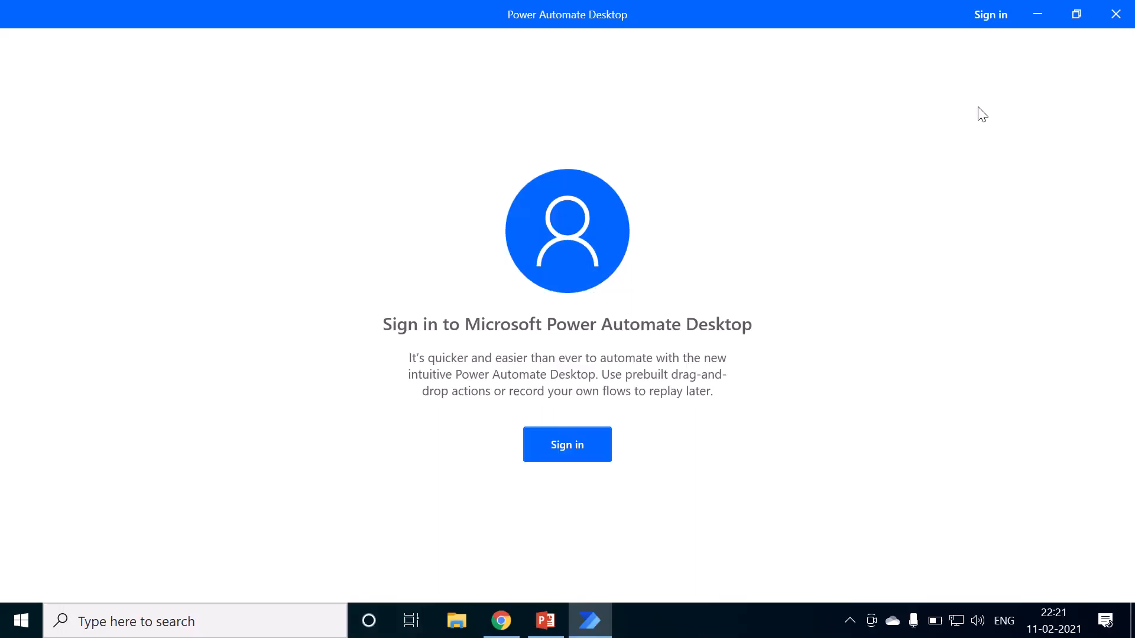
{"action": "left_click", "coordinate": [566, 444]}
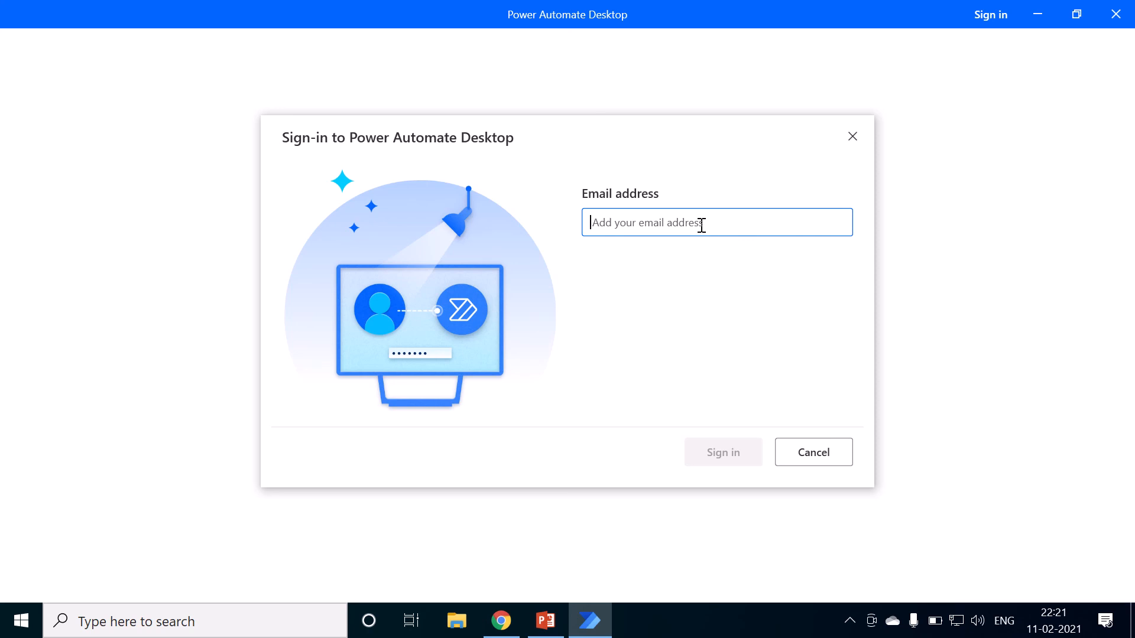
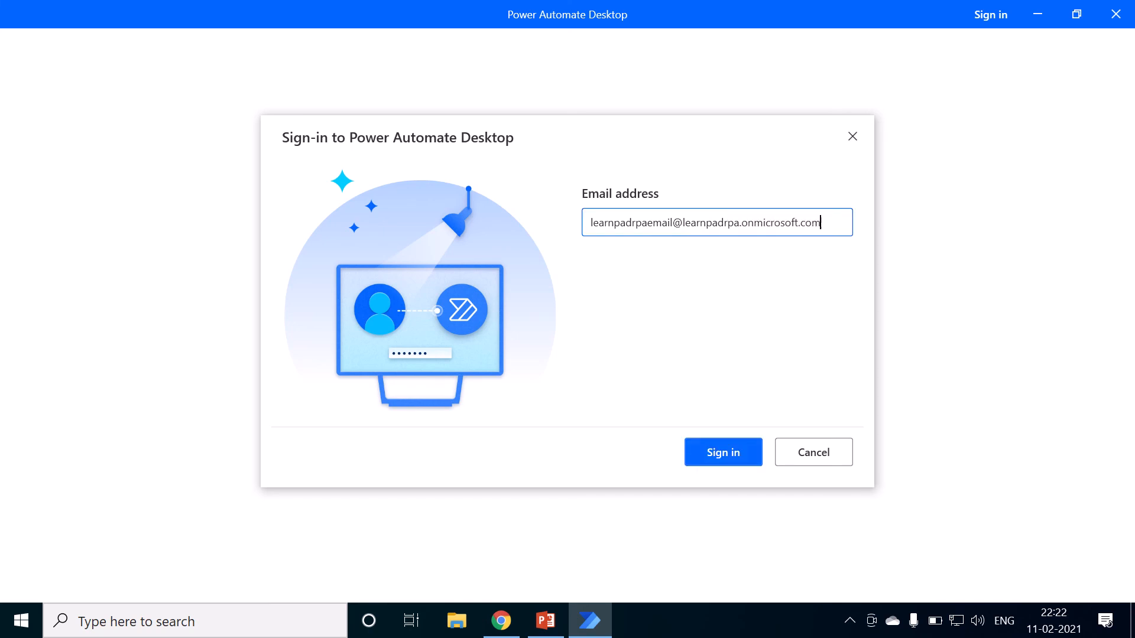
Step: Enter the work email ending in onmicrosoft.com and submit it for sign-in
{"action": "left_click", "coordinate": [721, 452]}
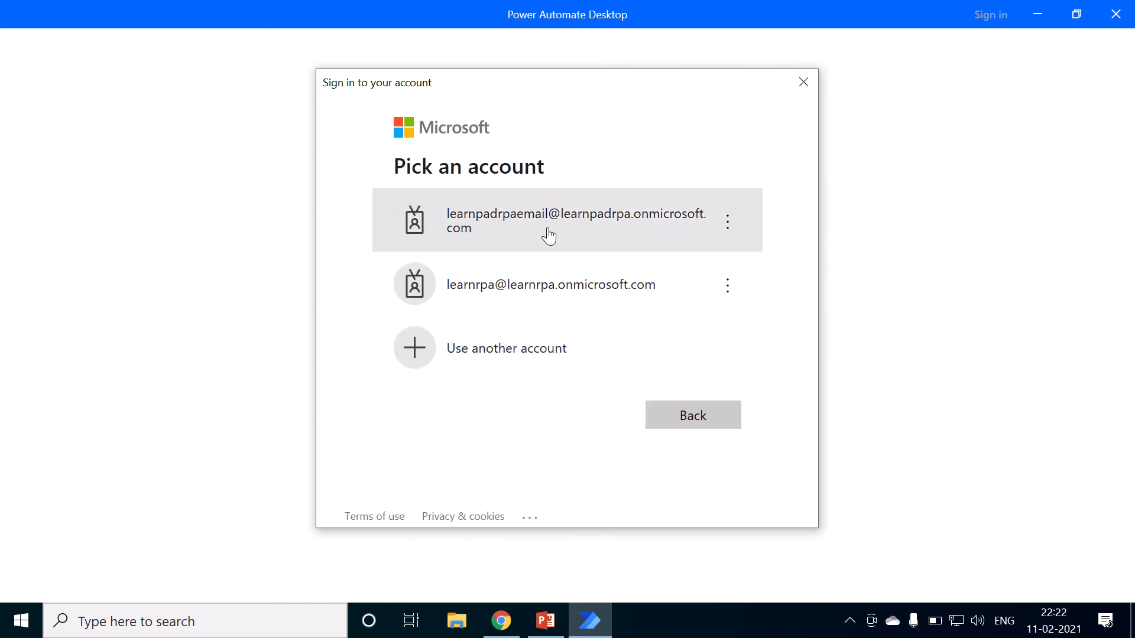
Step: Pick the work account, submit the password, and skip the security setup with 'Skip for now'
{"action": "left_click", "coordinate": [549, 220]}
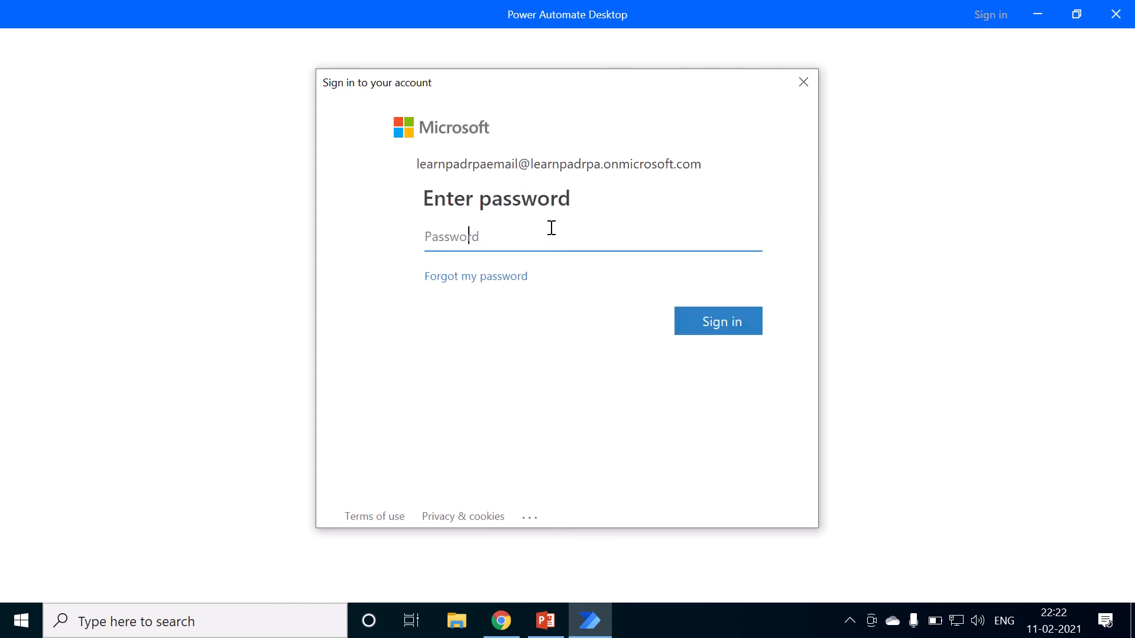
{"action": "type", "text": "••"}
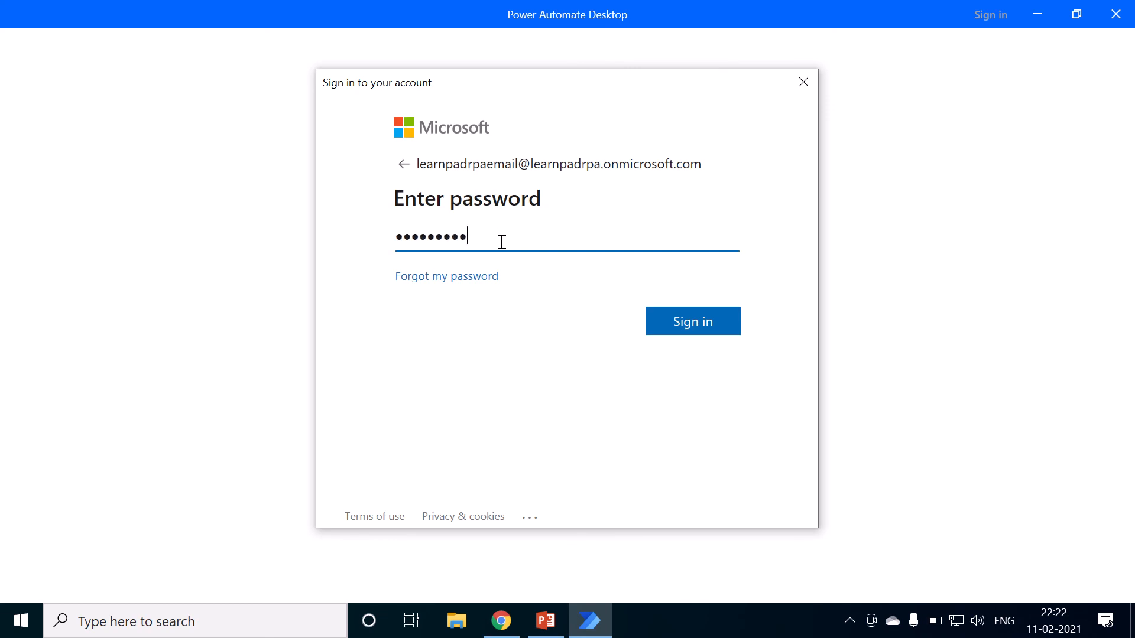
{"action": "left_click", "coordinate": [691, 320]}
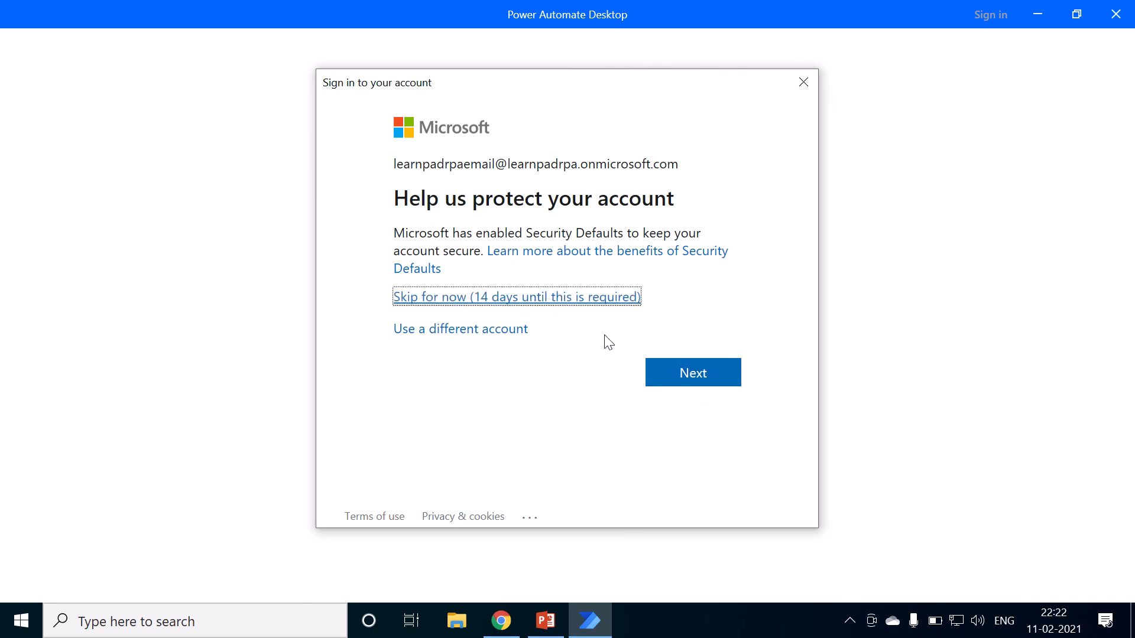
{"action": "left_click", "coordinate": [515, 297]}
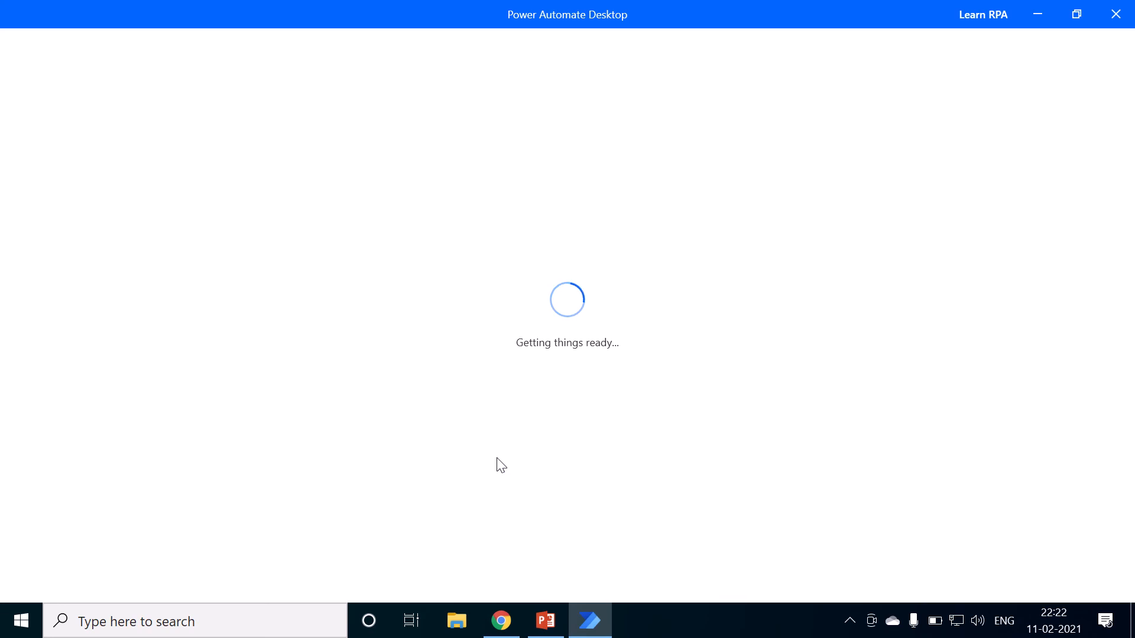
{"action": "mouse_move", "coordinate": [787, 8]}
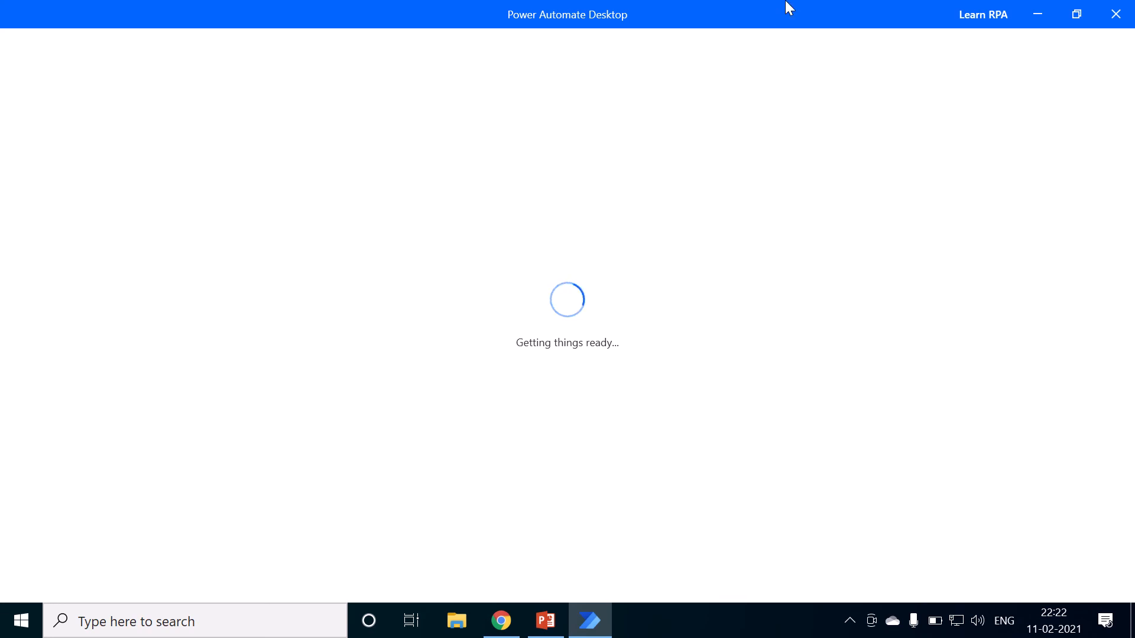